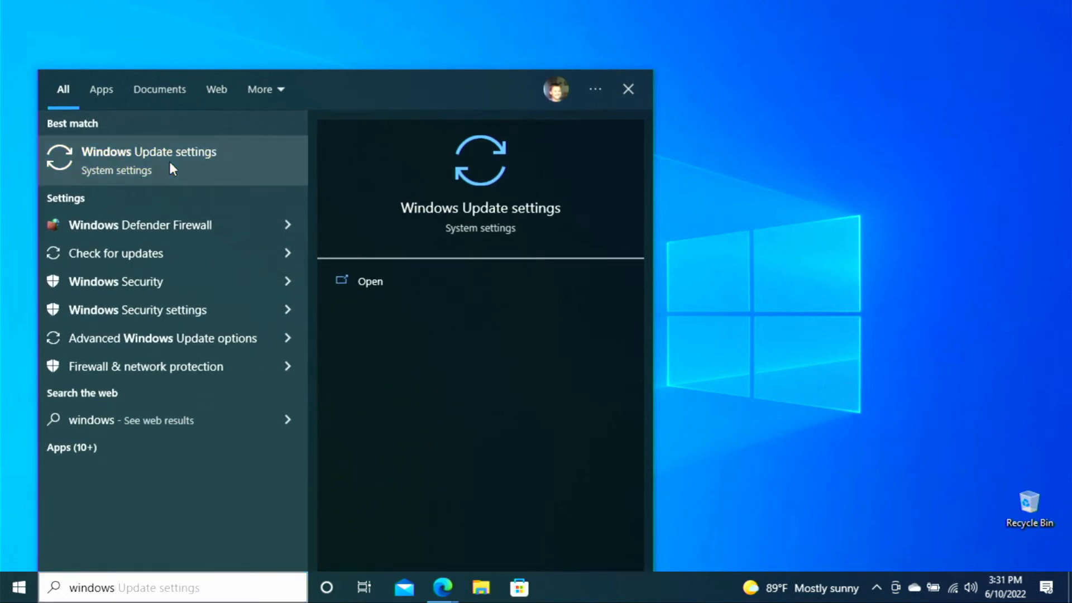
Check for Windows updates in Settings, confirm the PC is up to date, and close Settings
left_click(149, 152)
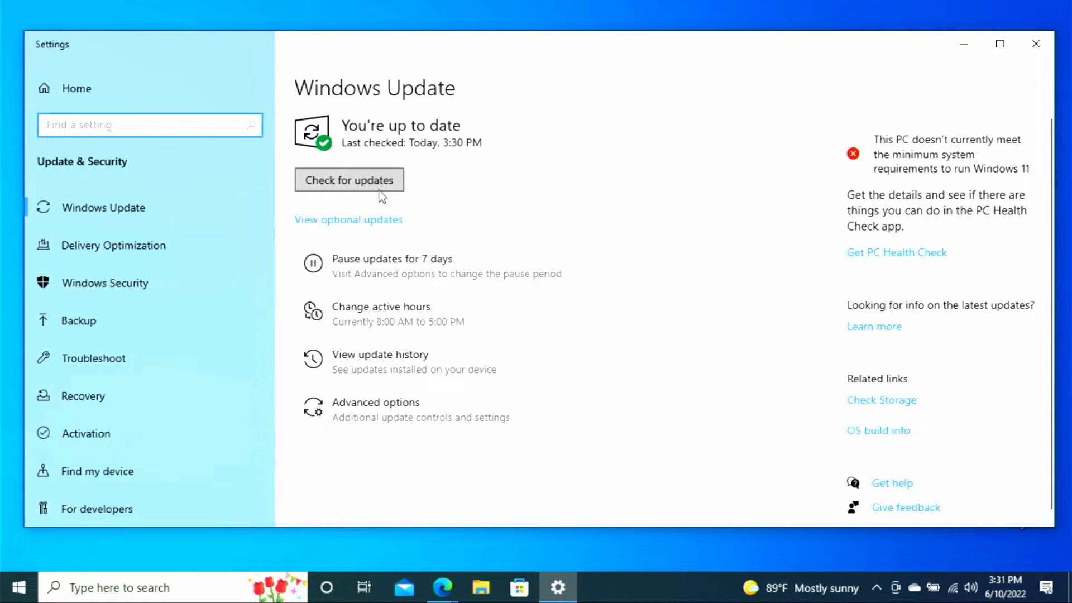
left_click(349, 180)
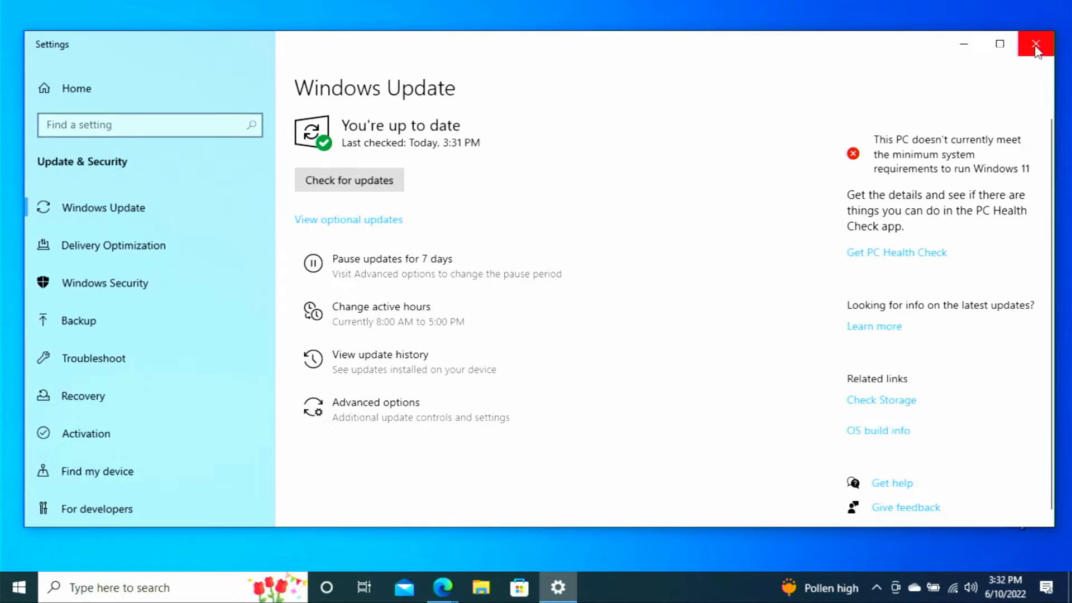
mouse_move(1035, 44)
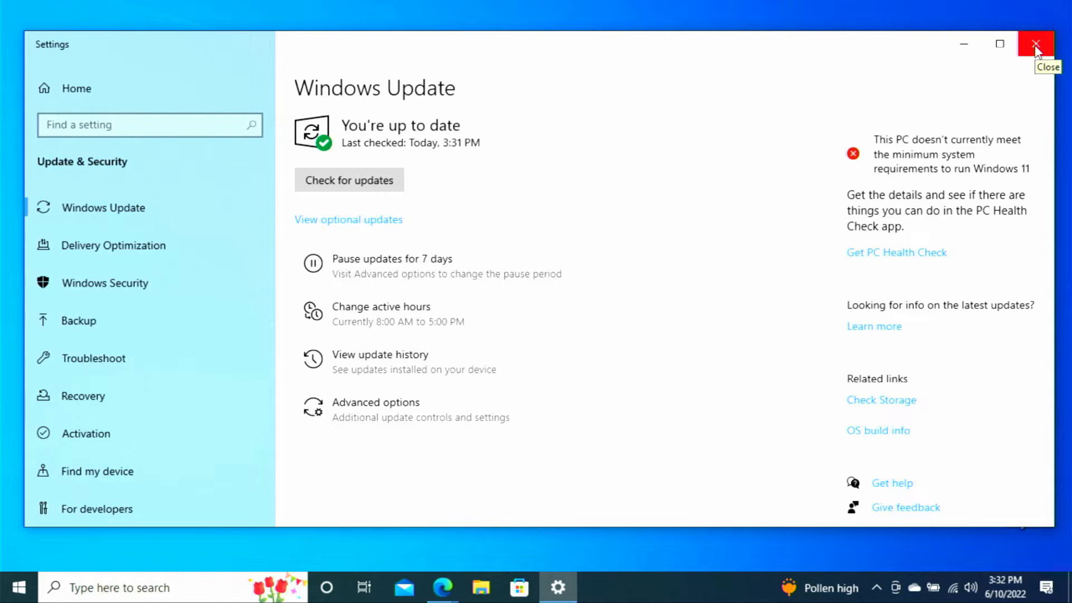
left_click(1034, 43)
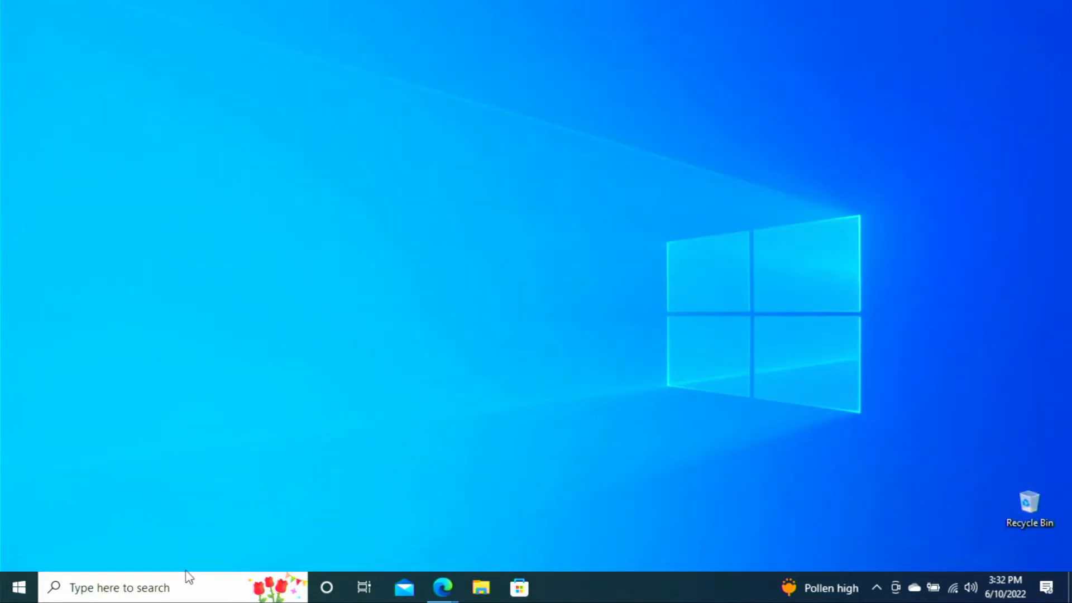
Run PC Health Check's Windows 11 compatibility check and dismiss the unmet-requirements results
type("pc heal")
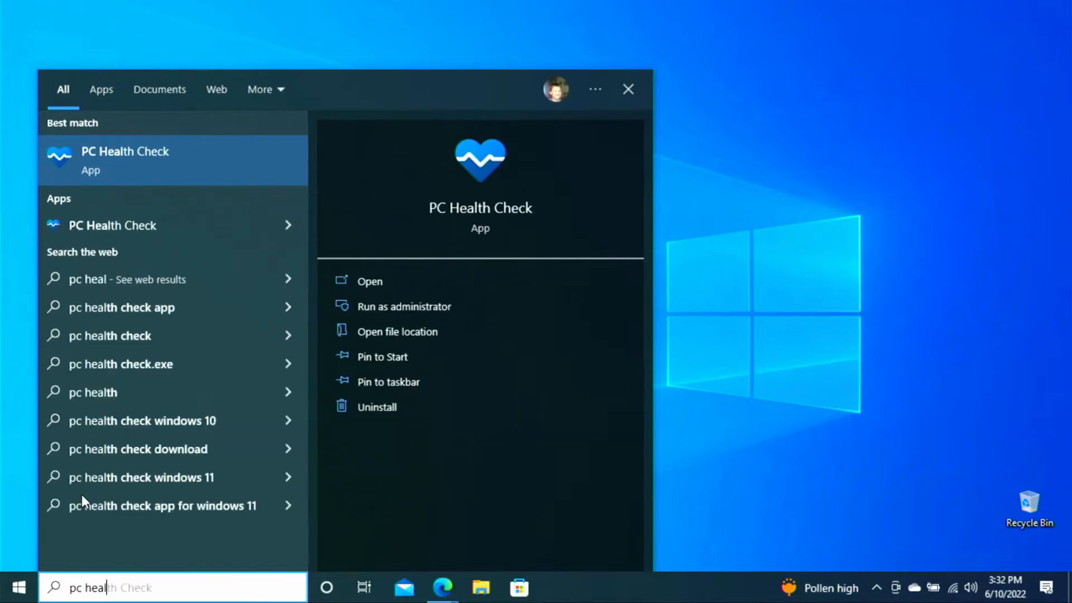
mouse_move(202, 168)
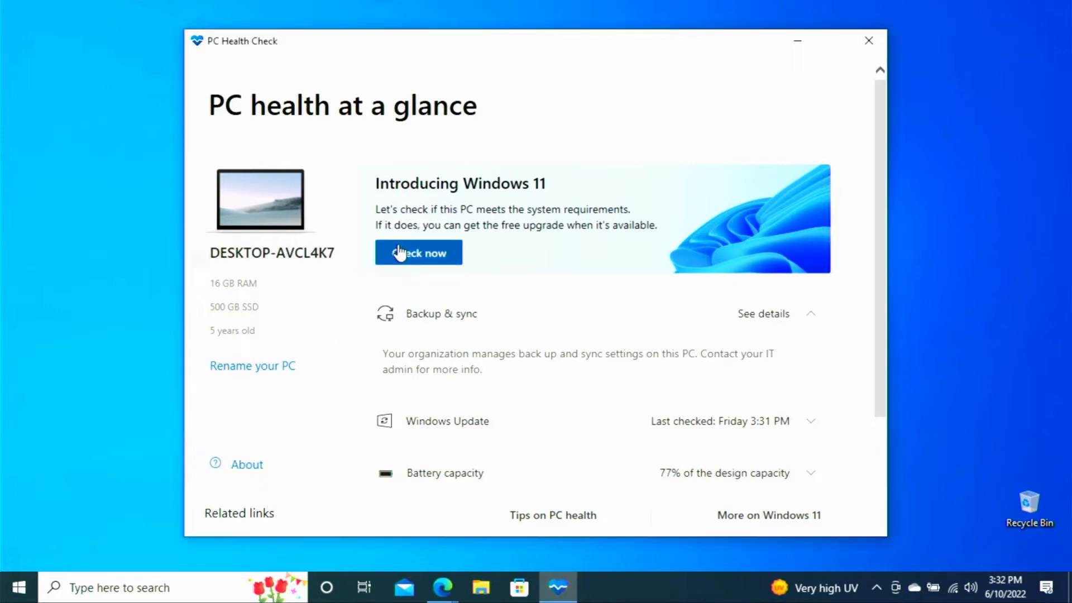
left_click(418, 253)
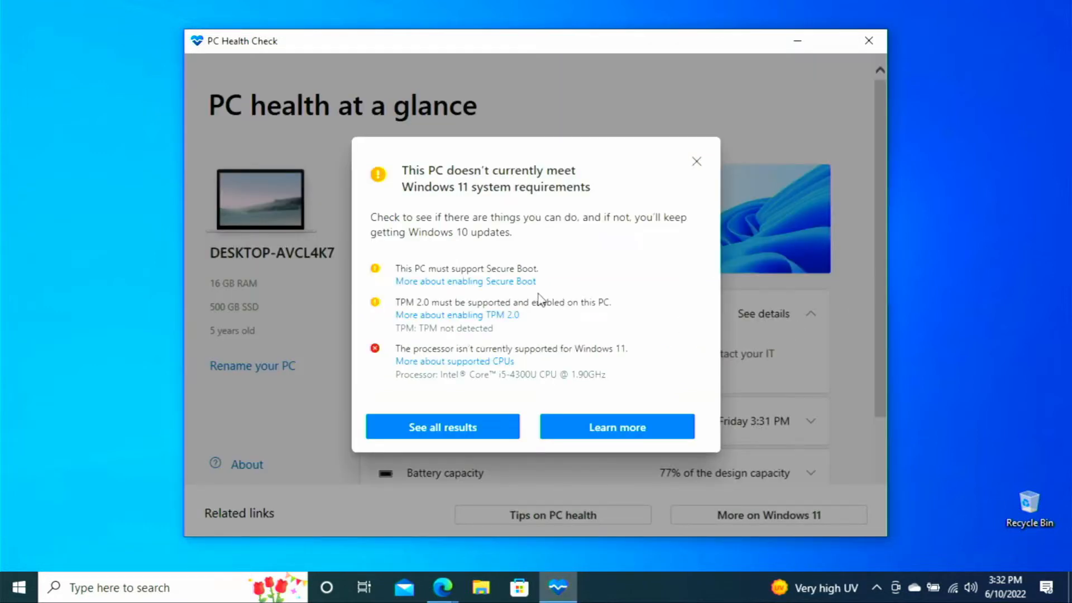
mouse_move(529, 368)
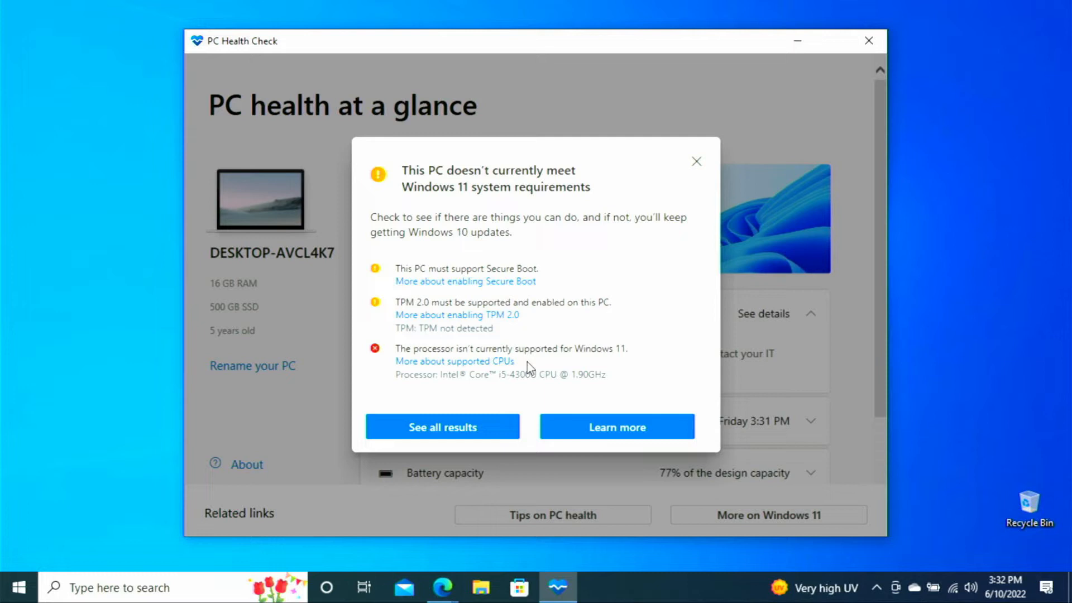
mouse_move(529, 387)
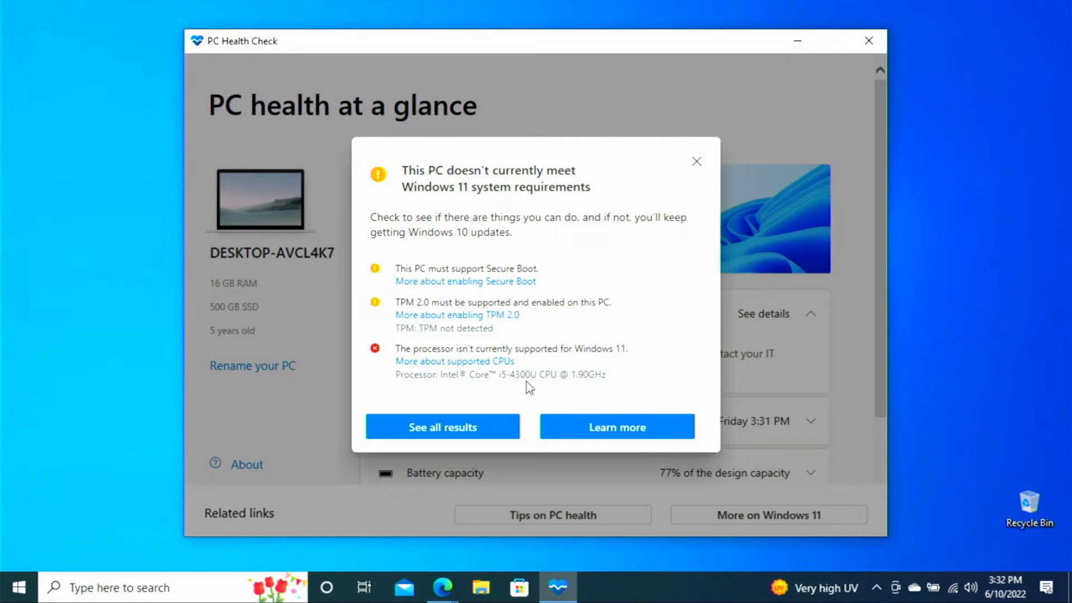
mouse_move(697, 161)
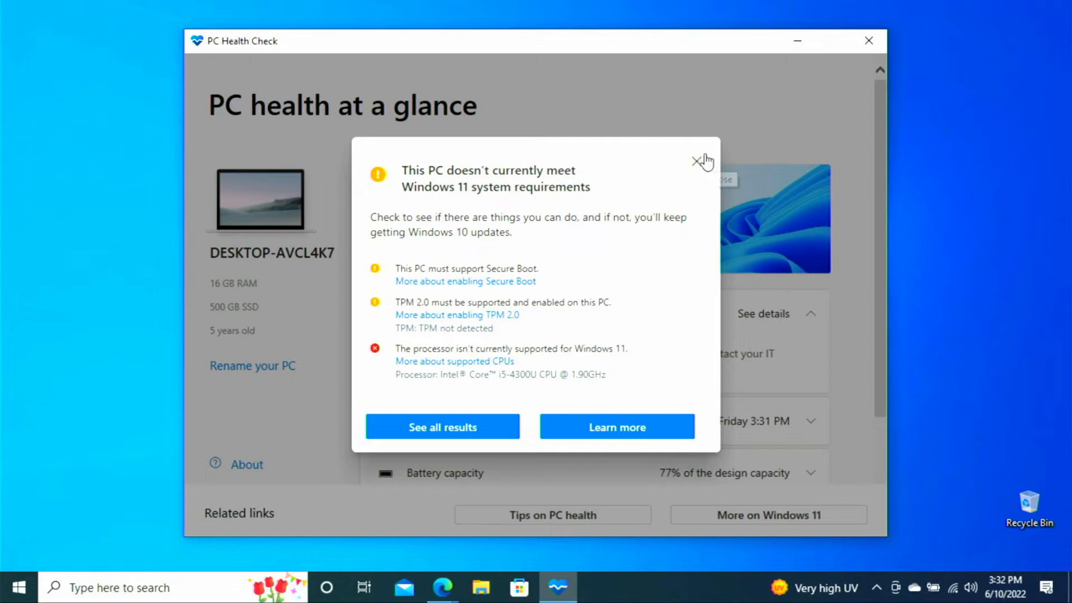
left_click(869, 41)
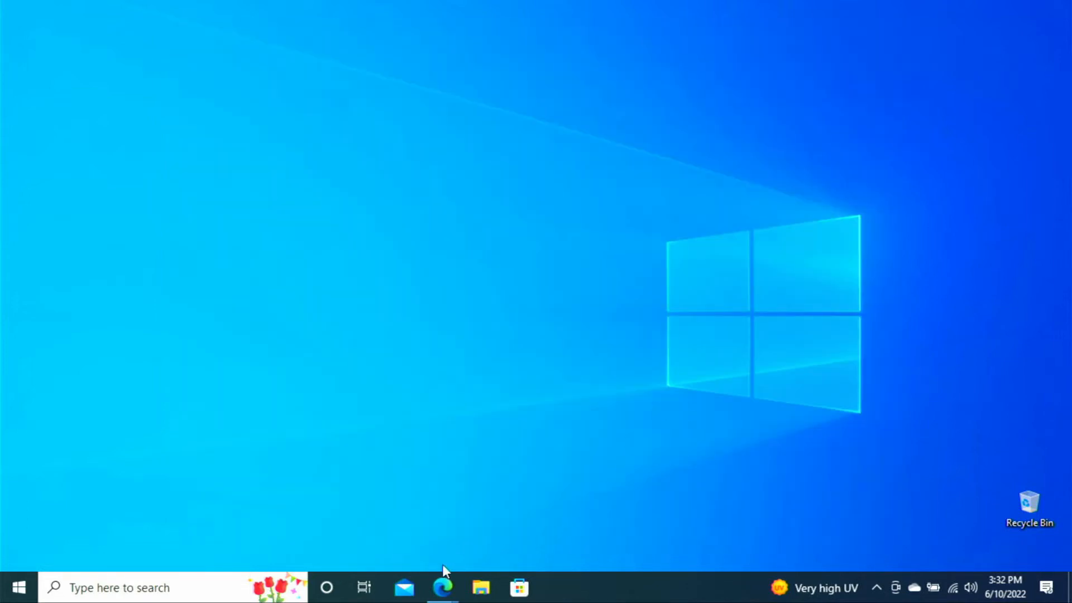
Copy the raw contents of Skip_TPM_Check_on_Dynamic_Update.cmd from the bypass11 folder on GitHub
left_click(443, 587)
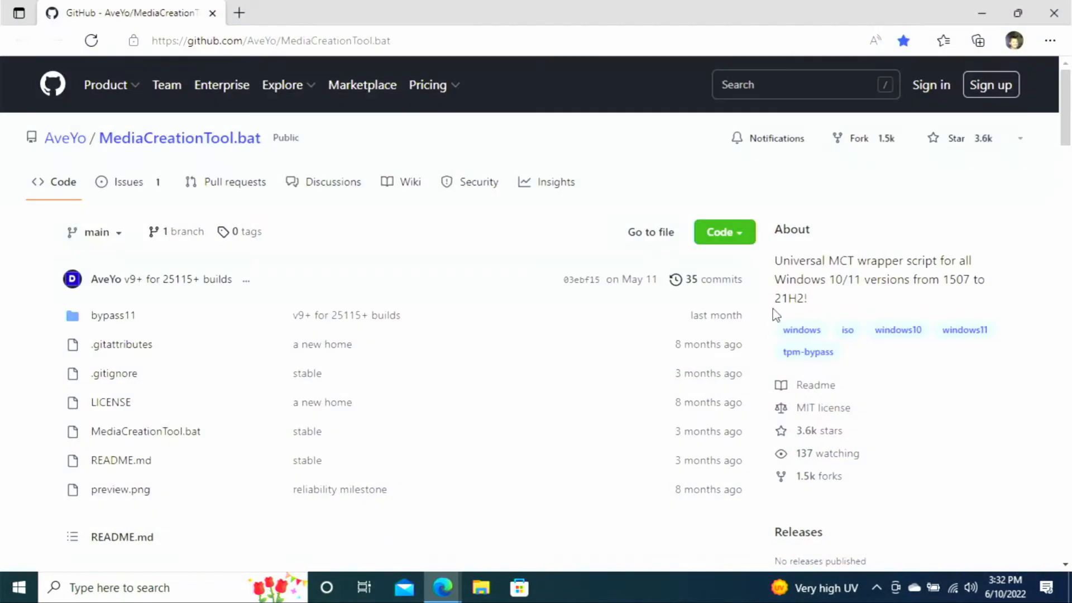
mouse_move(580, 224)
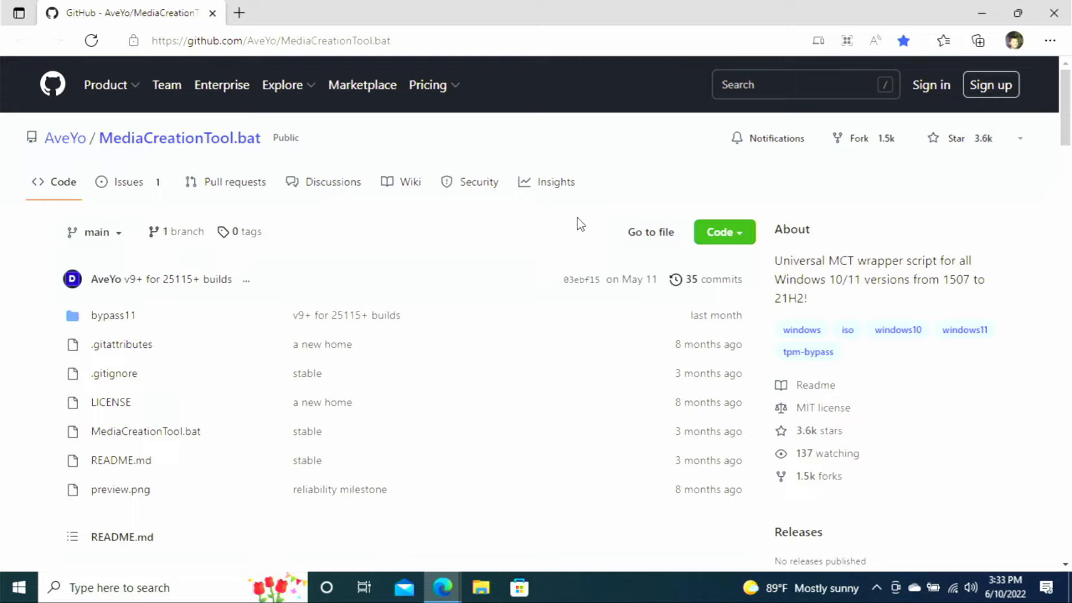
mouse_move(290, 61)
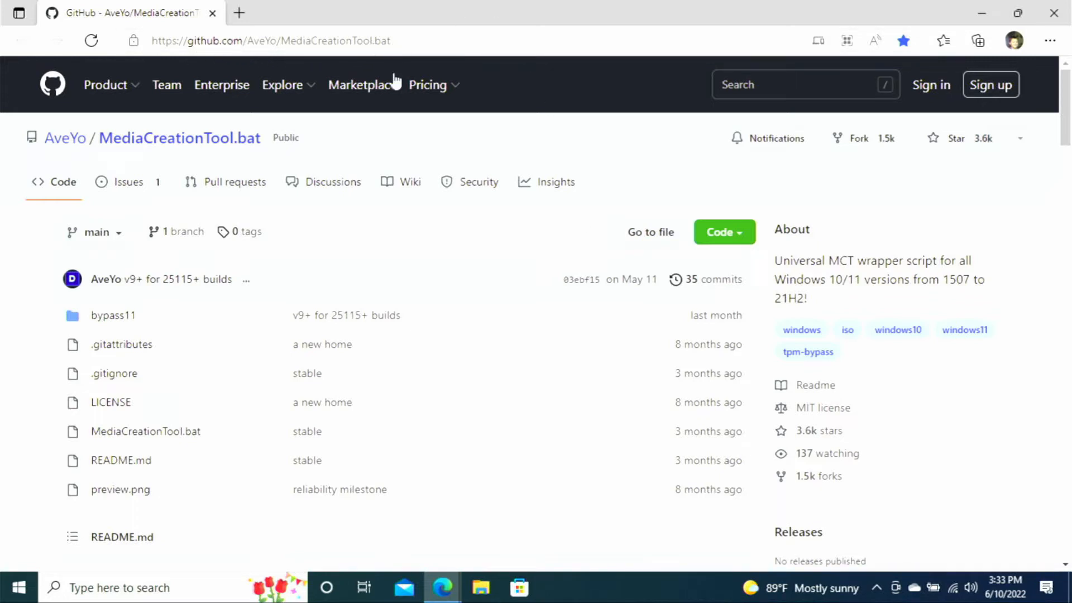
mouse_move(378, 256)
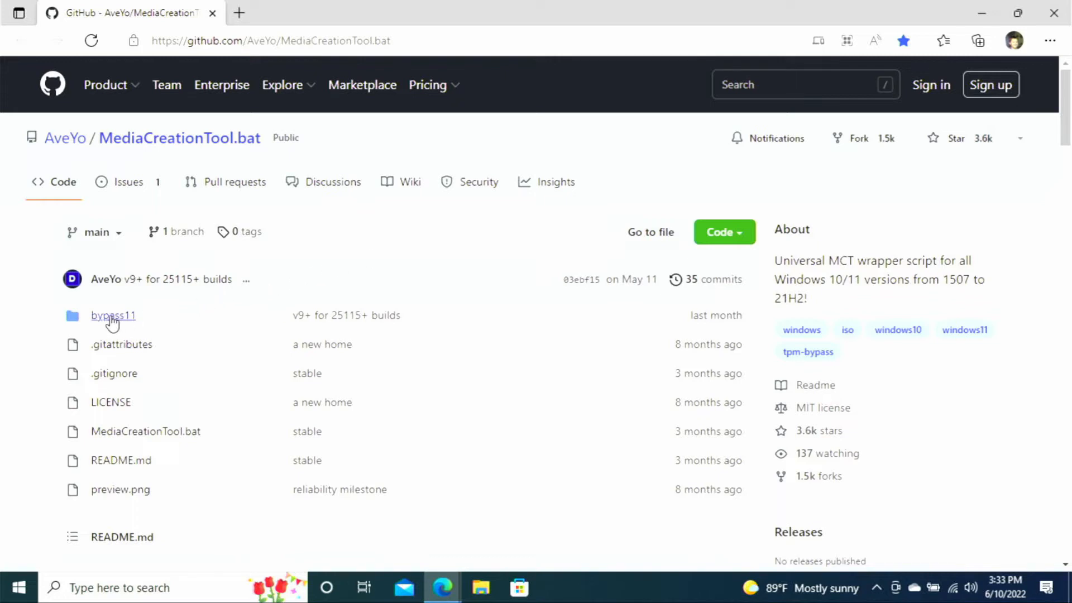
left_click(113, 315)
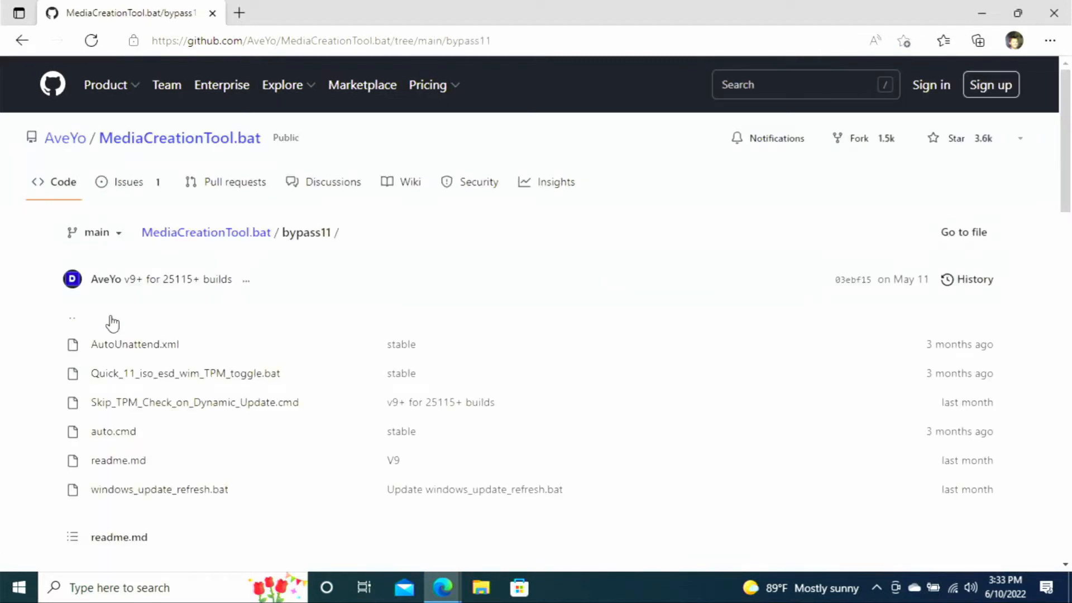
mouse_move(194, 402)
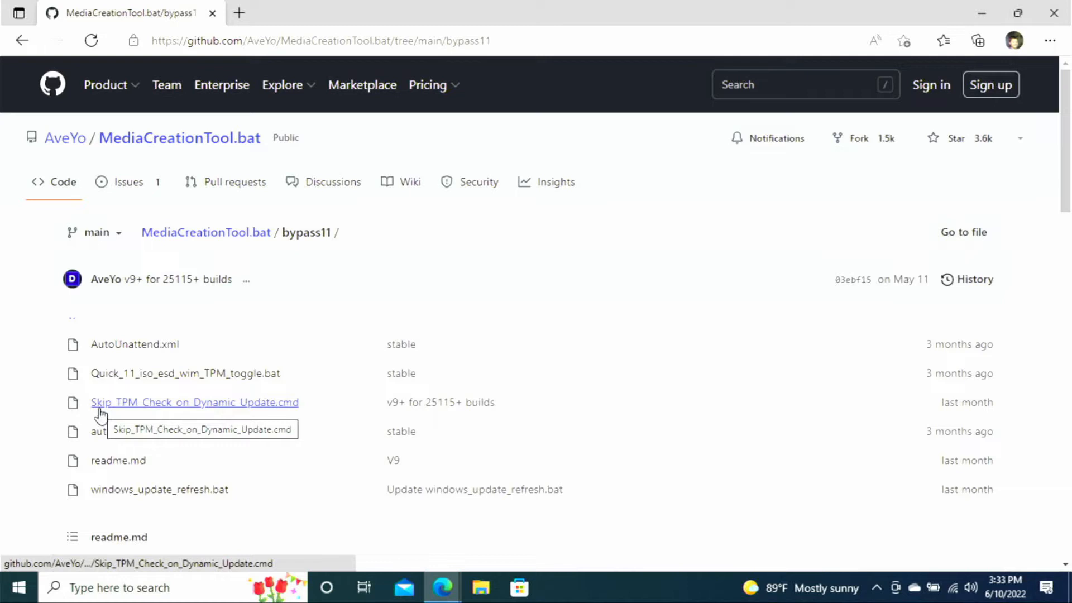
mouse_move(199, 411)
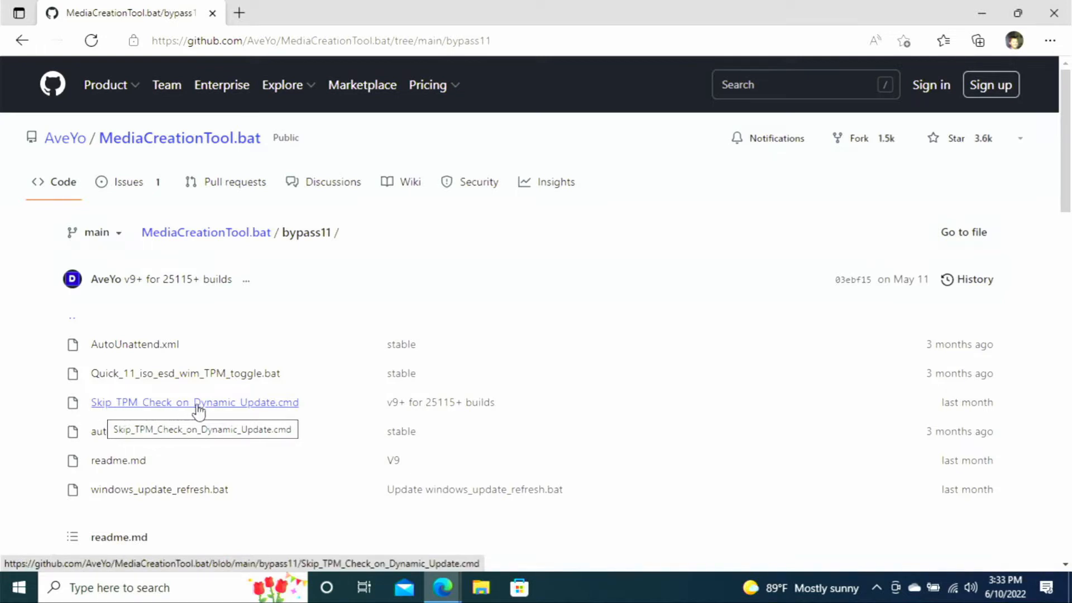
mouse_move(296, 410)
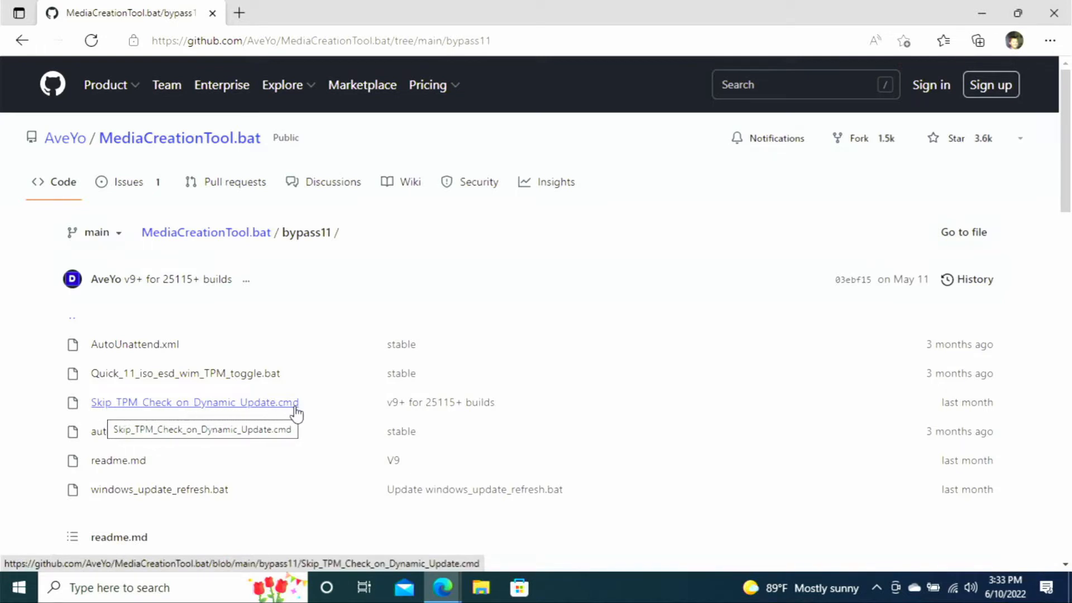
mouse_move(227, 422)
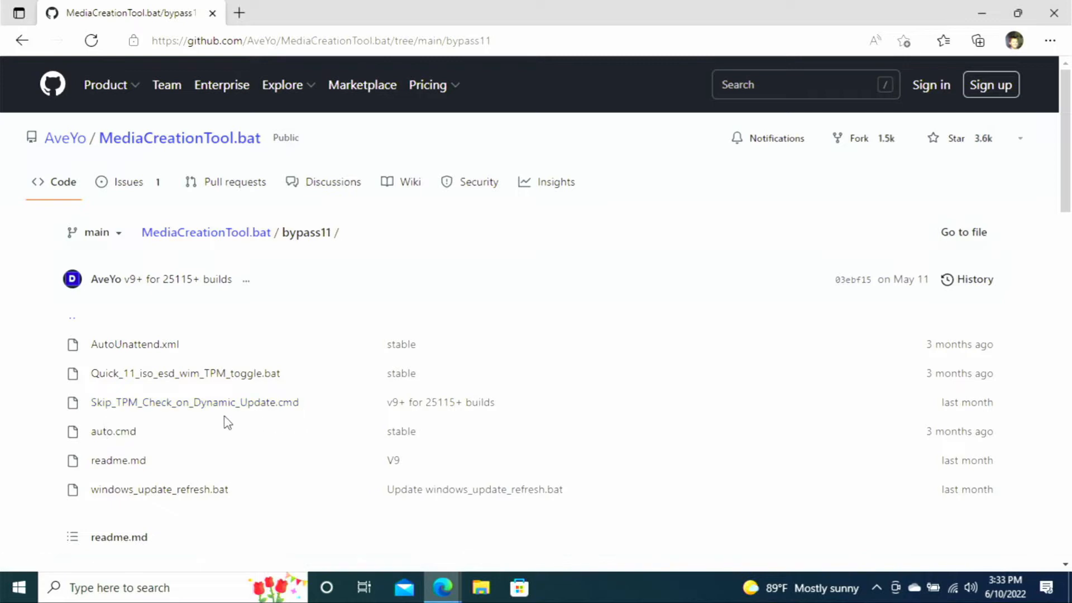
left_click(193, 403)
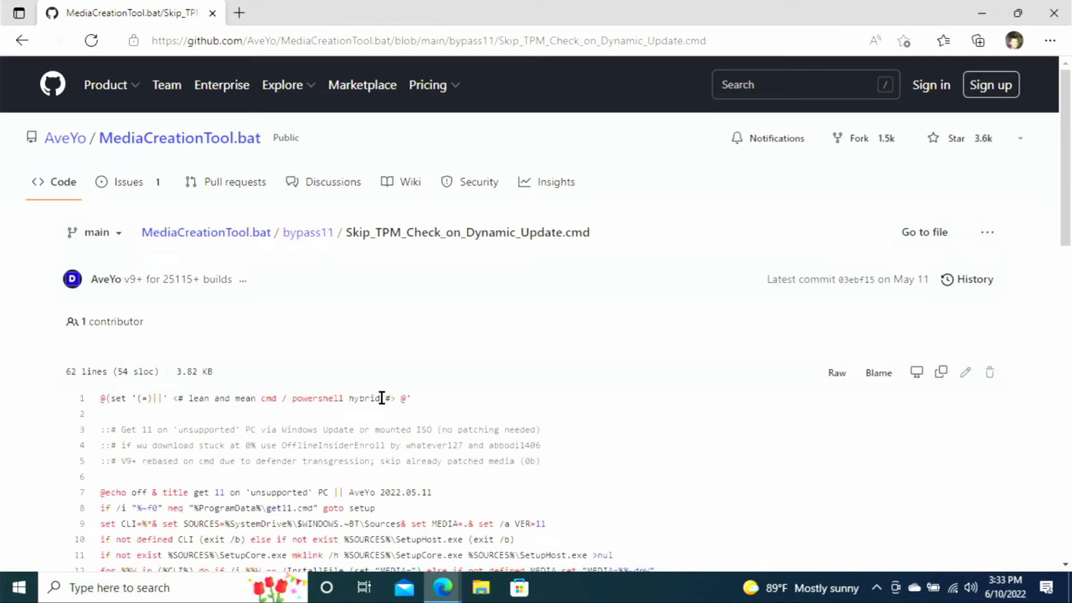
scroll("down", 3)
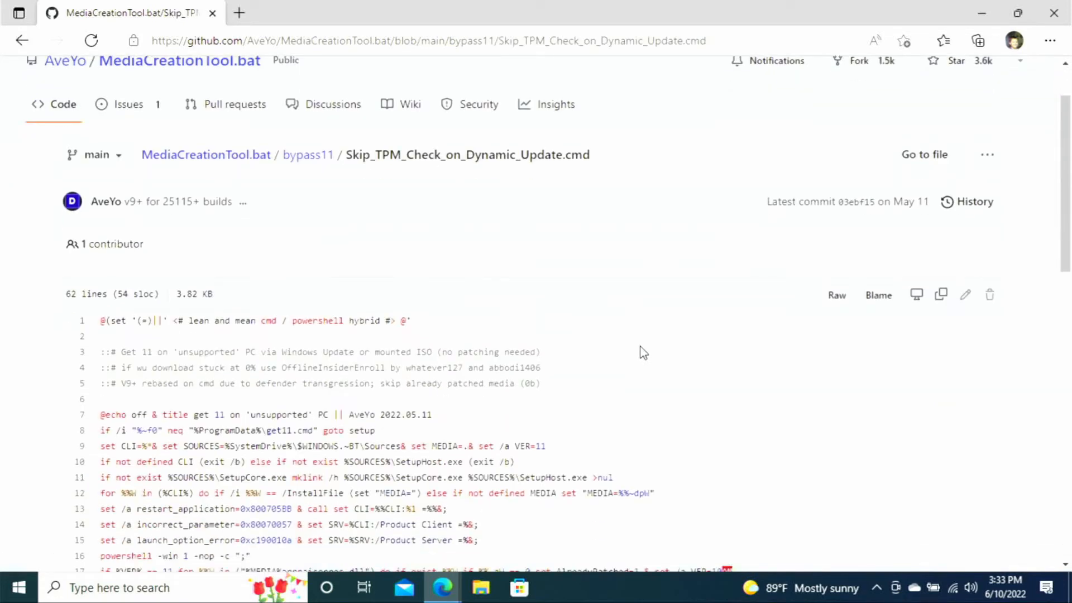
mouse_move(936, 326)
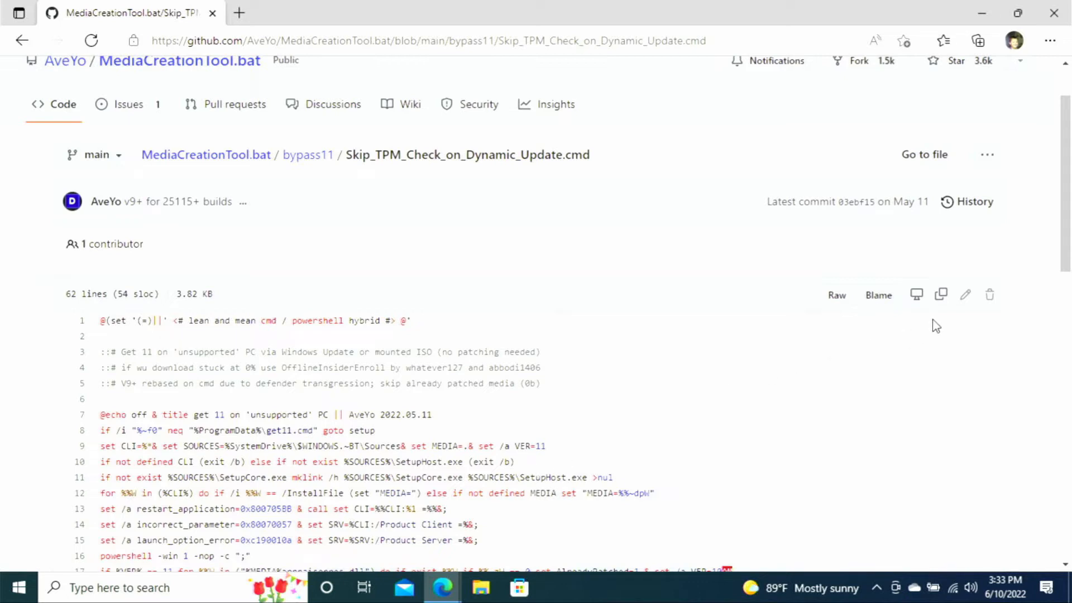
mouse_move(943, 294)
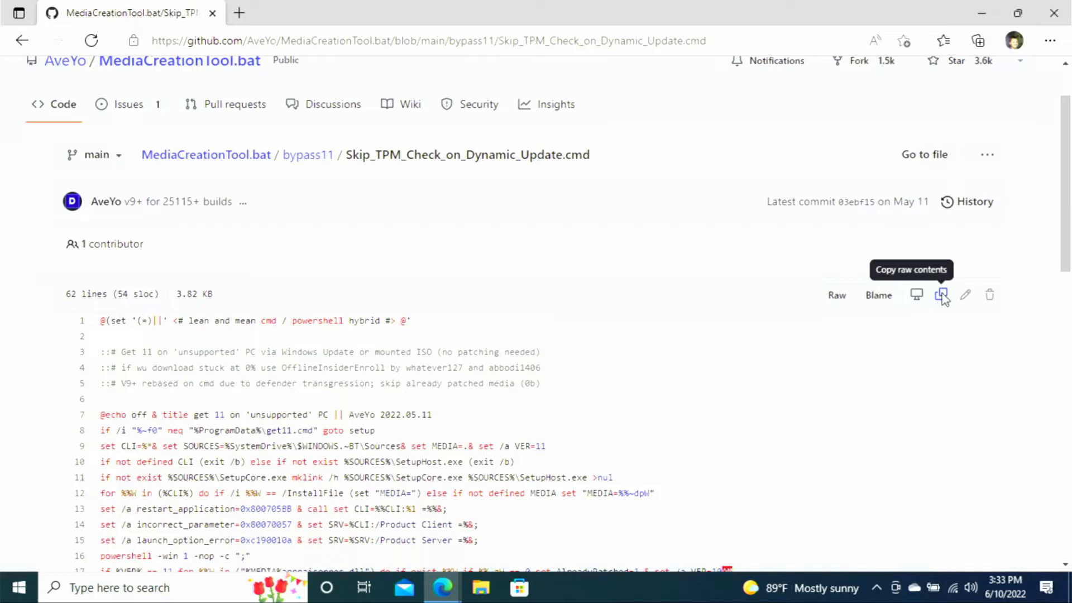
left_click(943, 295)
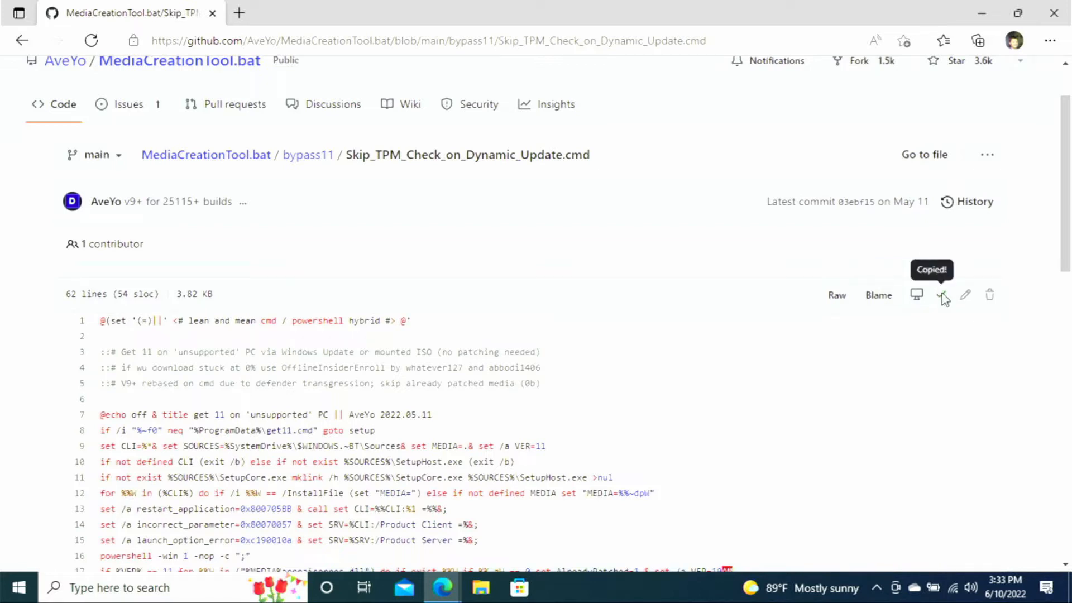
left_click(942, 295)
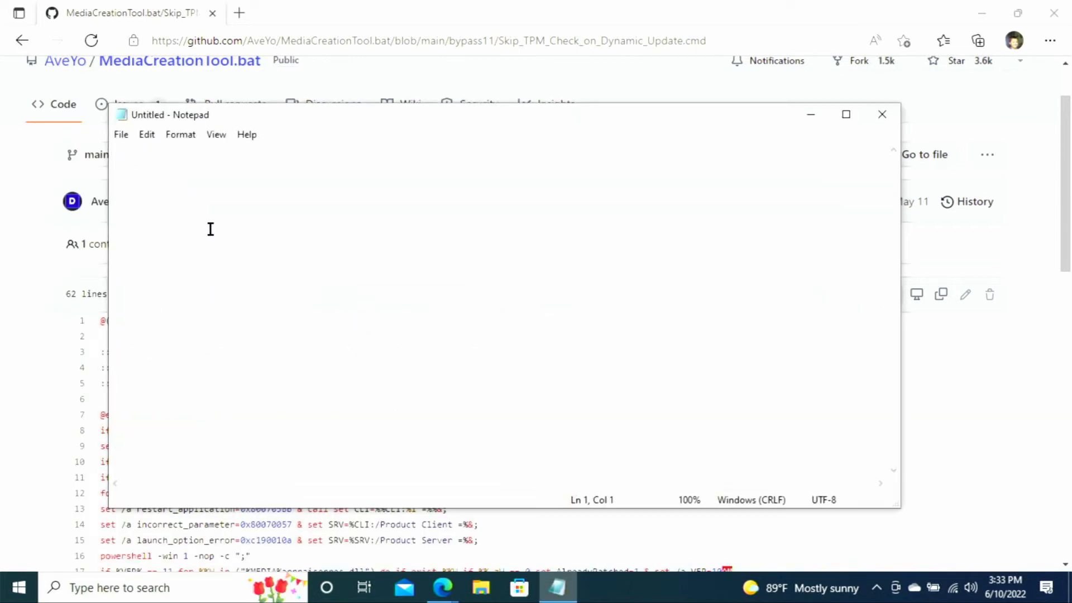
Paste the copied Skip_TPM_Check_on_Dynamic_Update script into an empty Notepad document
right_click(211, 229)
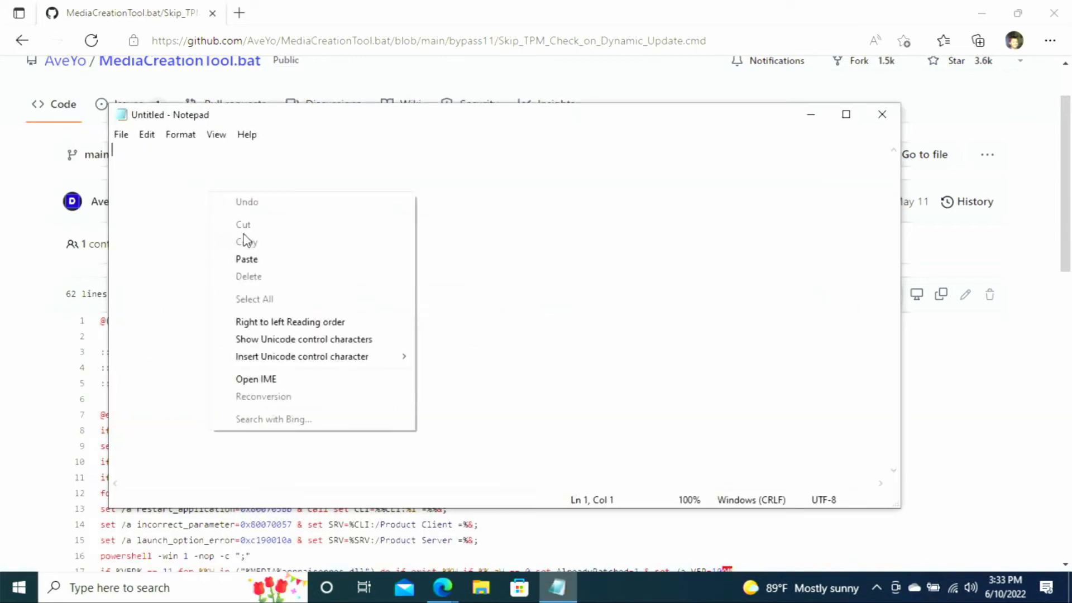
left_click(245, 258)
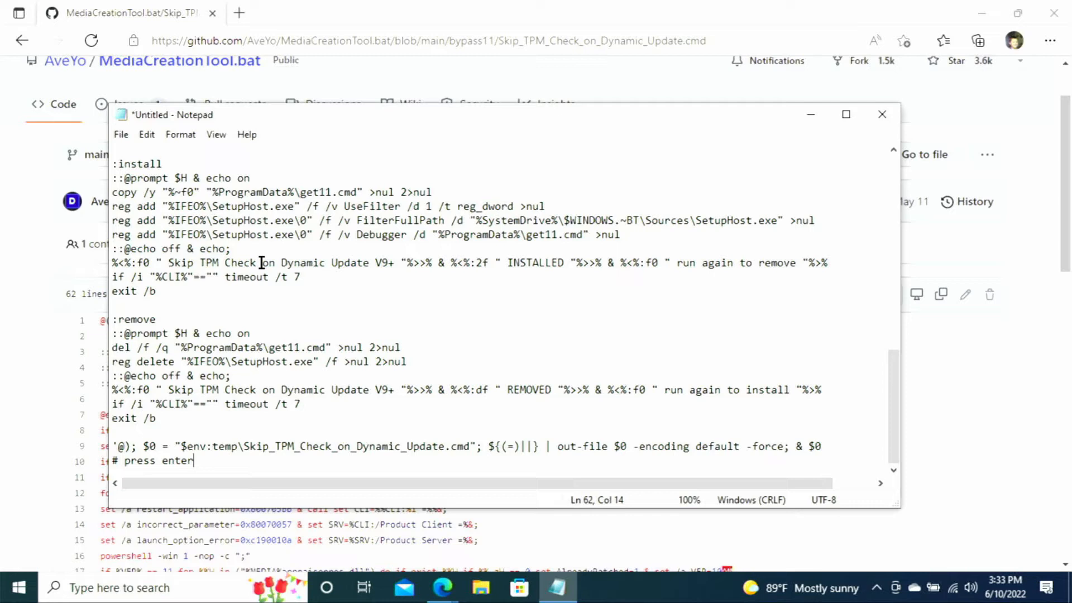
mouse_move(300, 349)
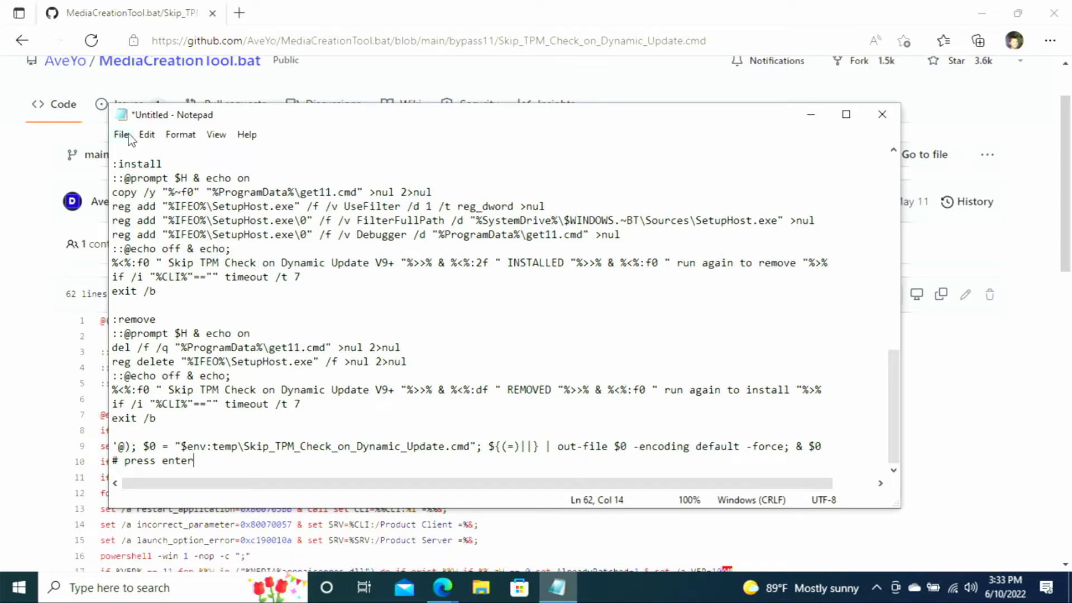
left_click(120, 134)
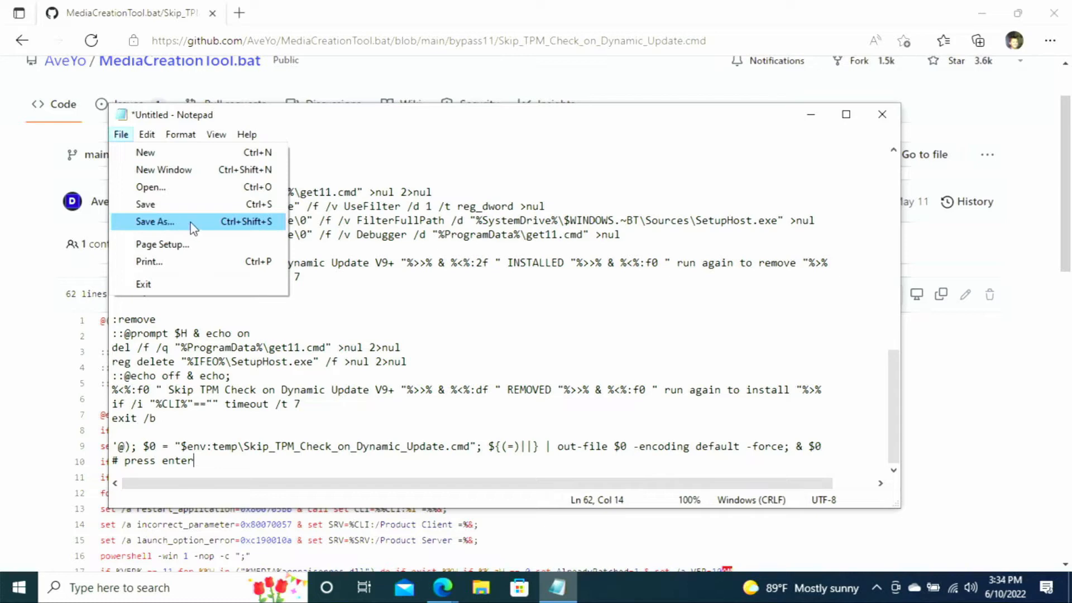
Save the script to the Desktop as Win11Bypass.cmd with file type All Files, then close Notepad
left_click(154, 221)
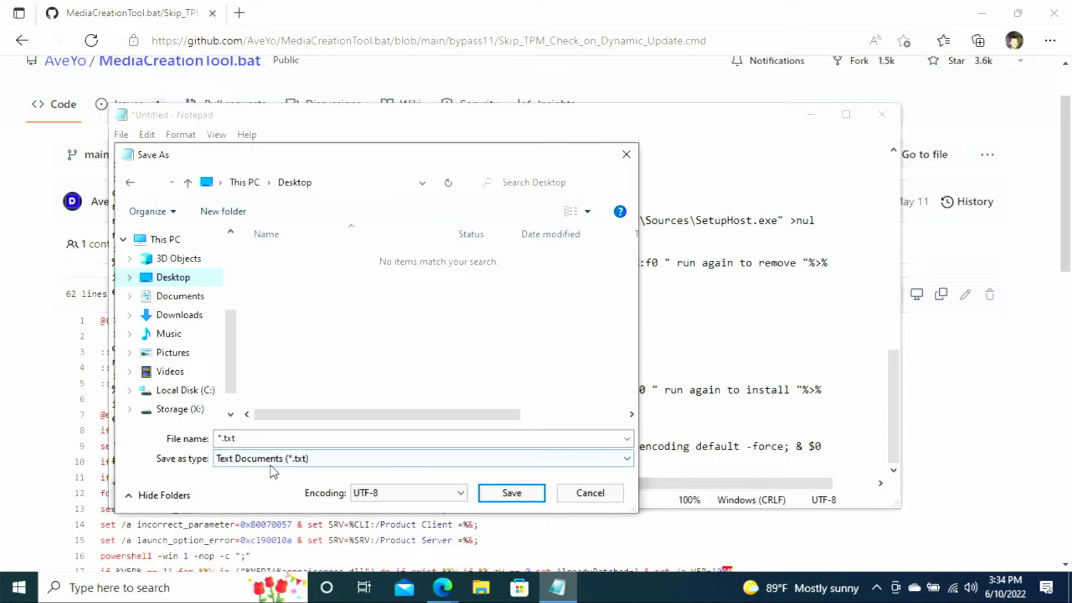
left_click(422, 458)
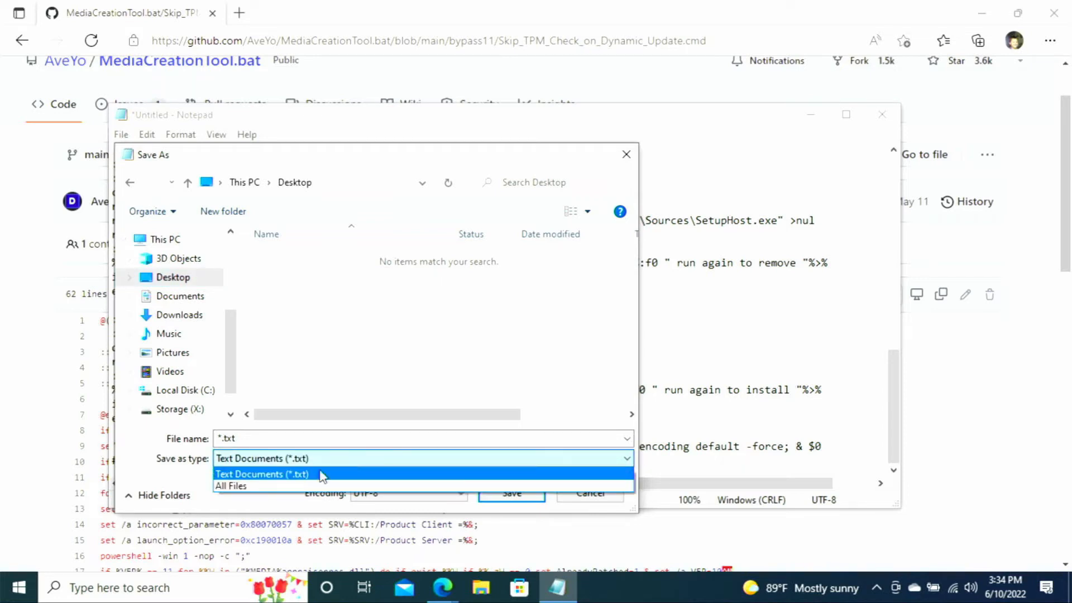
left_click(232, 486)
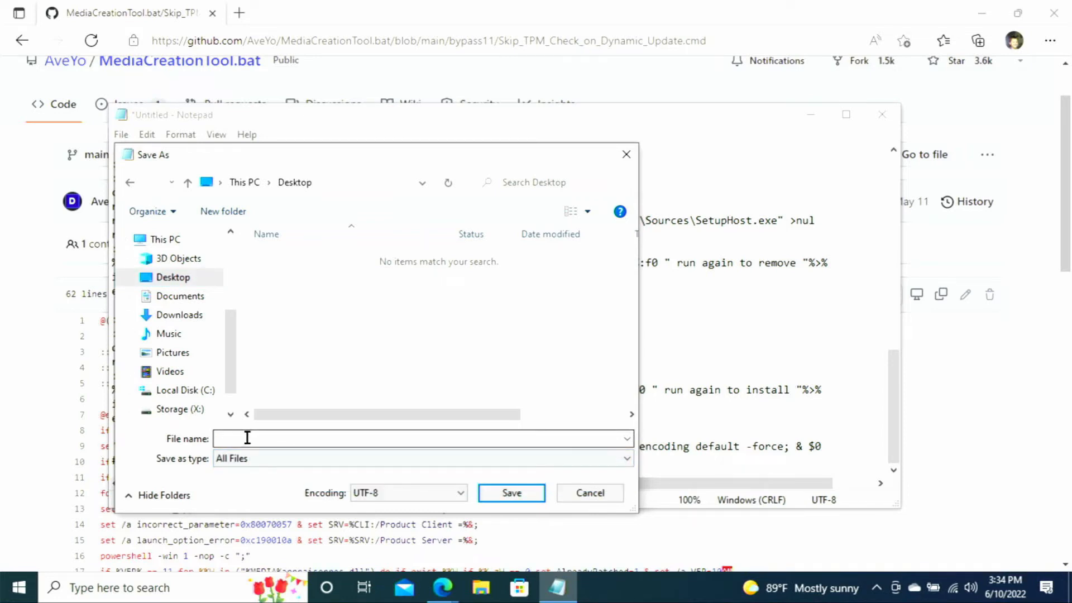
left_click(421, 438)
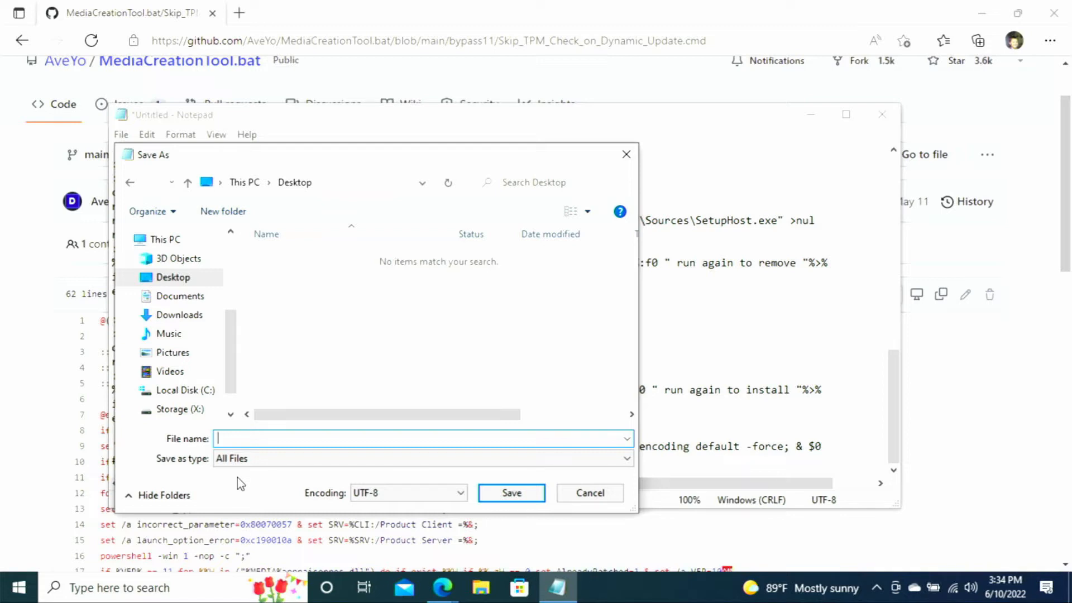
type("Win1")
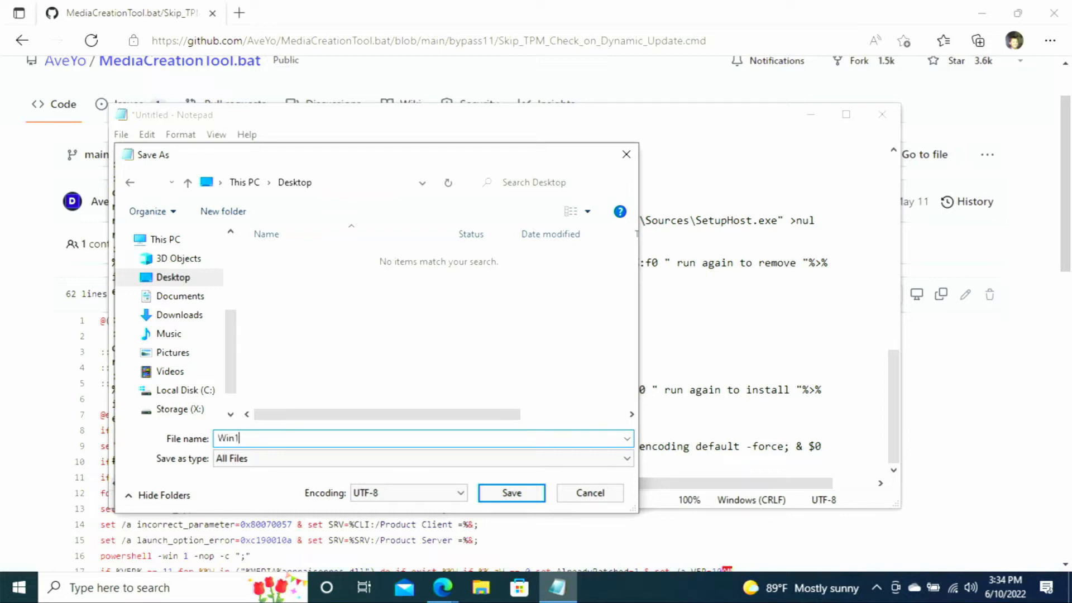
type("1Bypass")
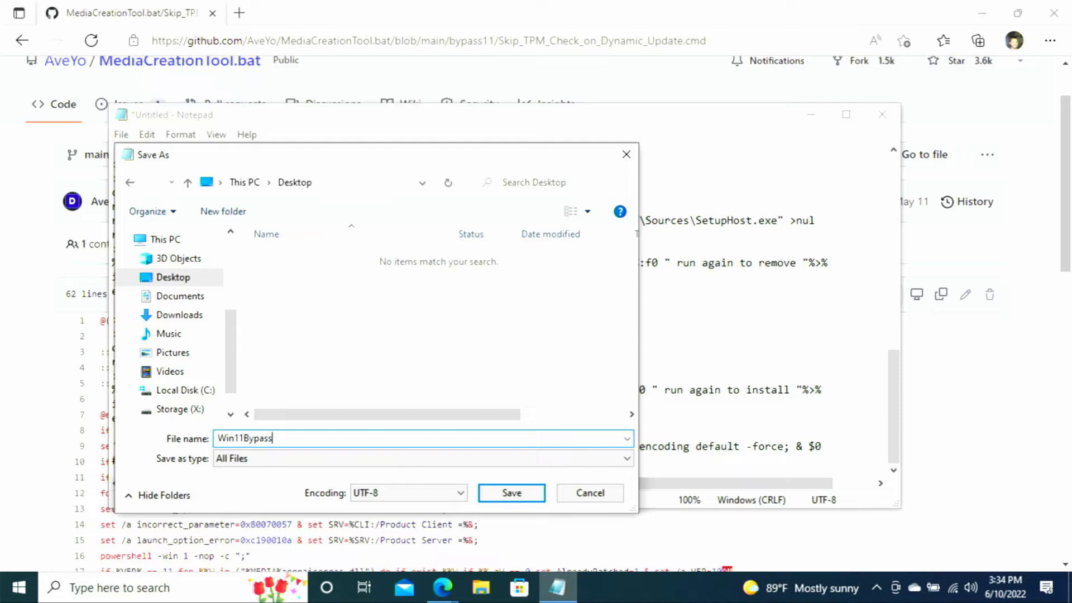
type(".")
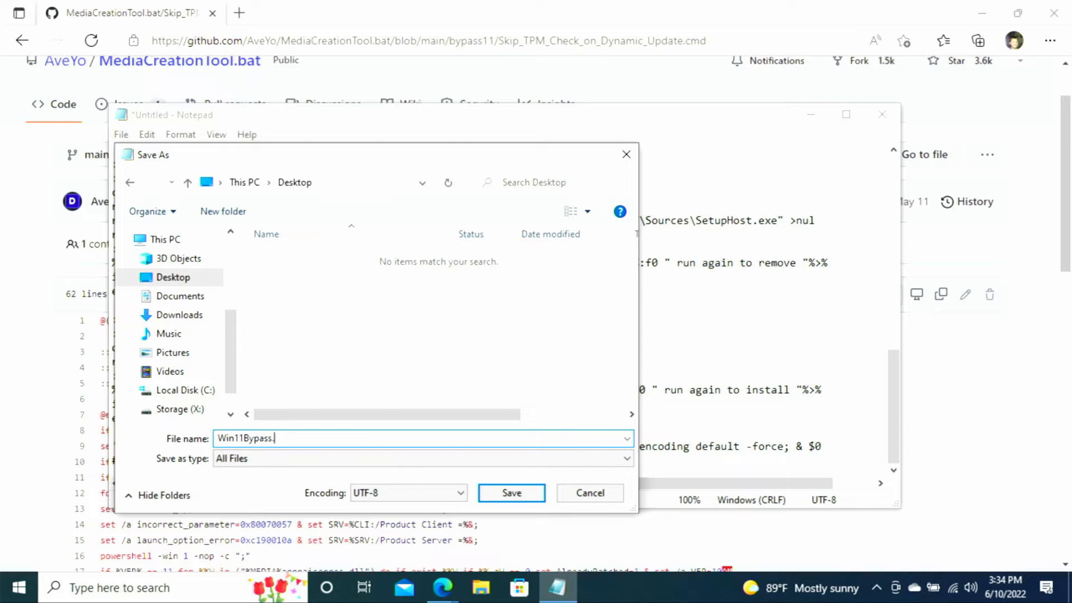
type("cmd")
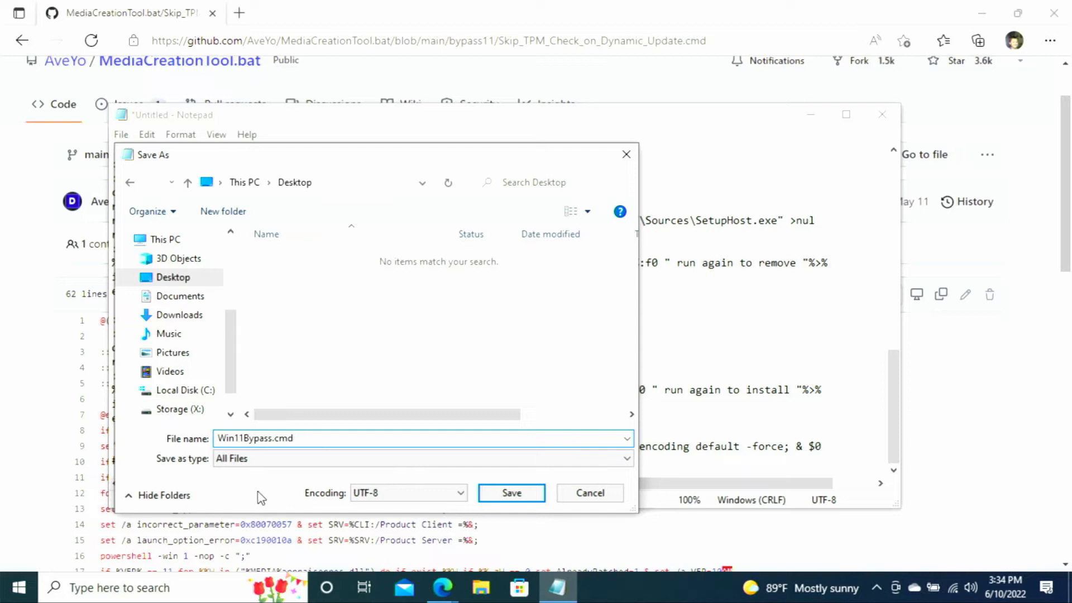
left_click(285, 437)
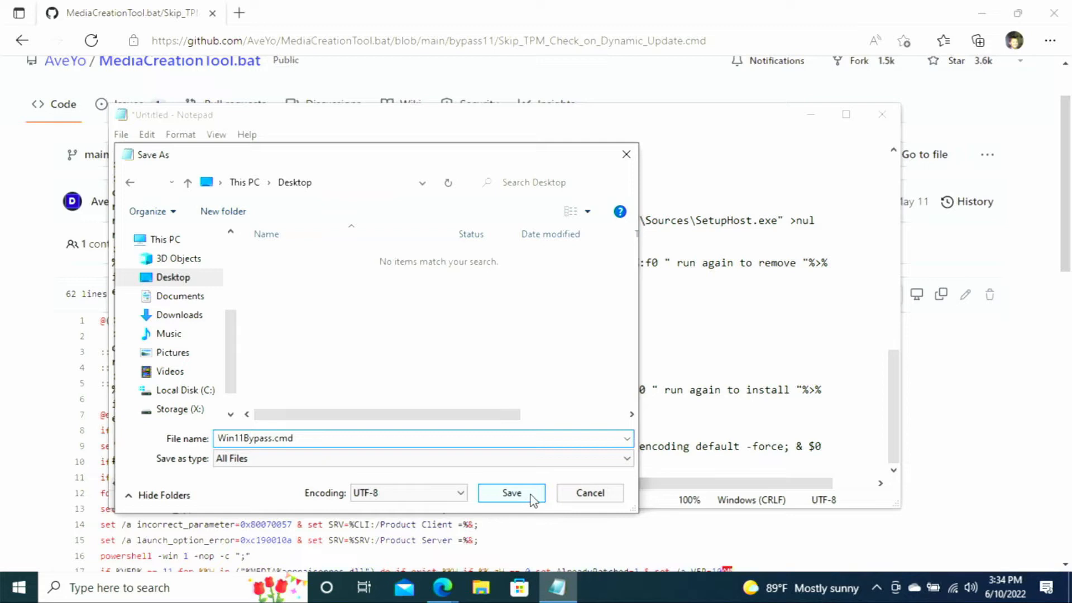
left_click(512, 492)
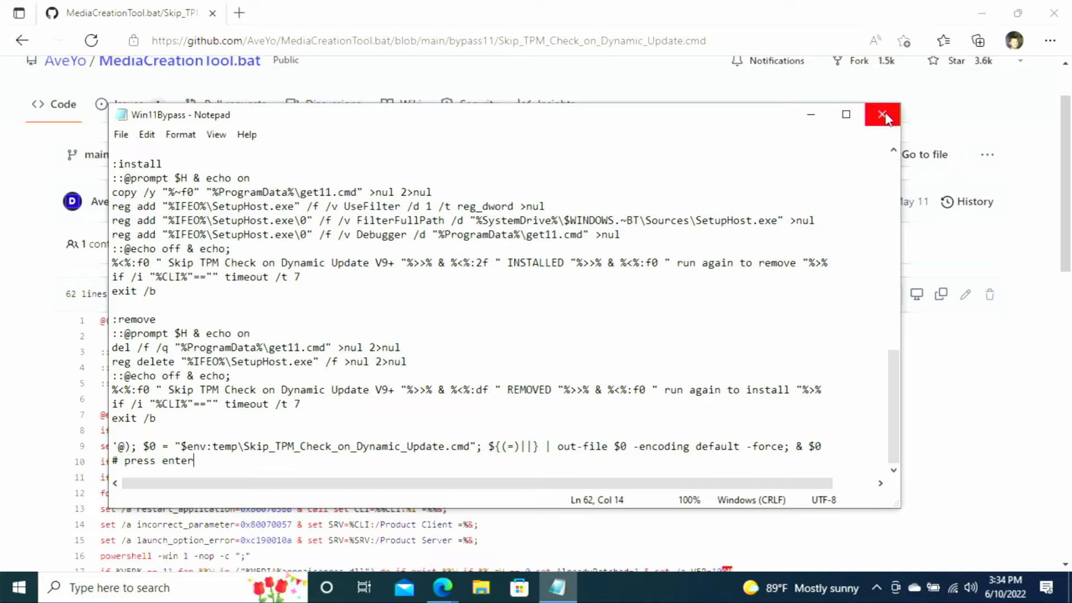
left_click(883, 114)
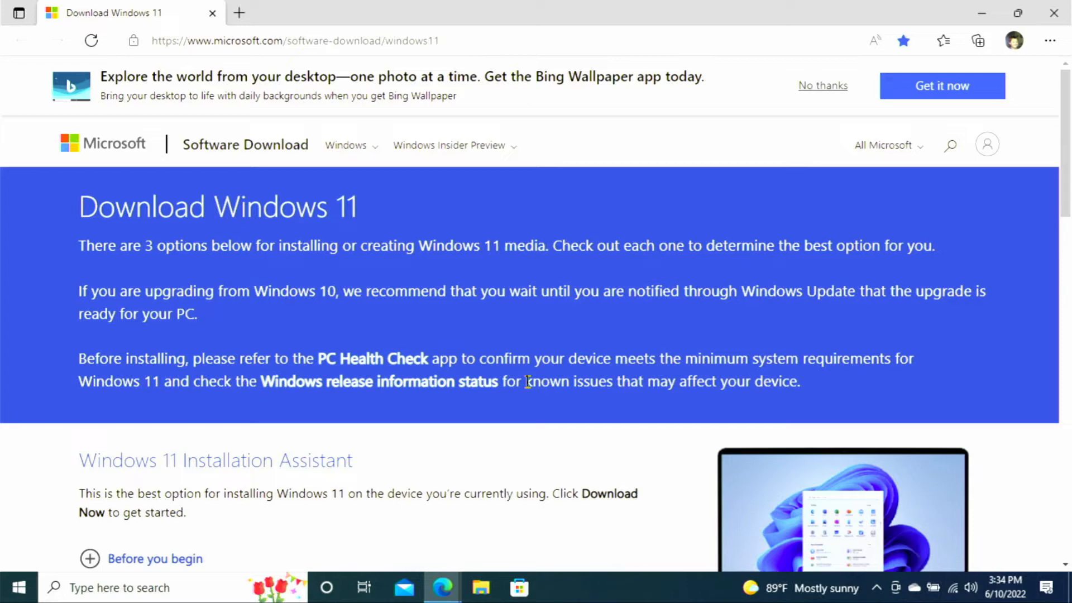
mouse_move(630, 403)
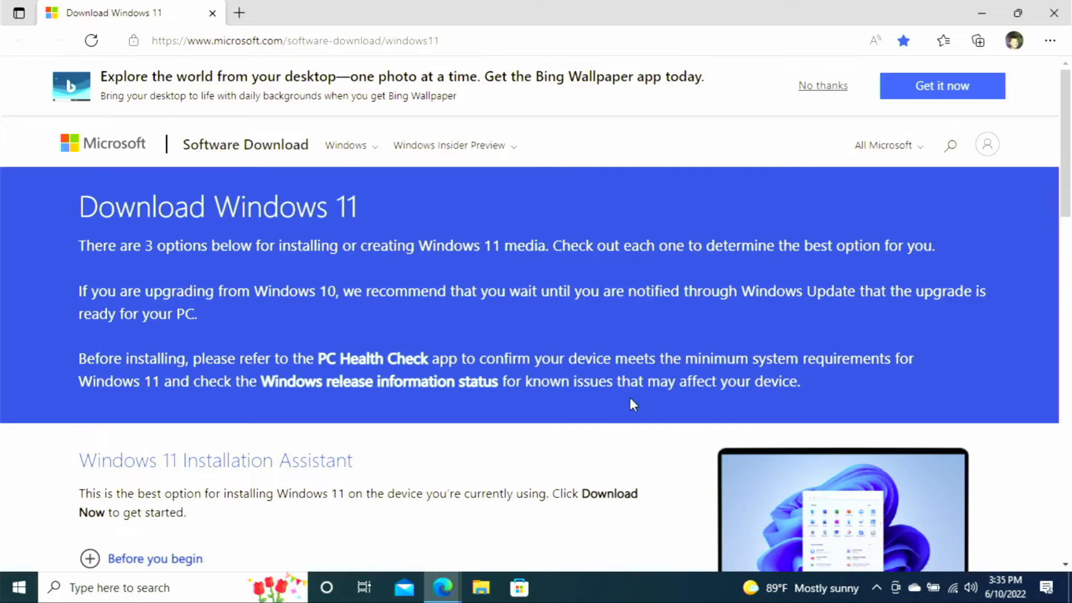
Select Windows 11 (multi-edition ISO) as the disk image download and submit the choice
scroll("down", 3)
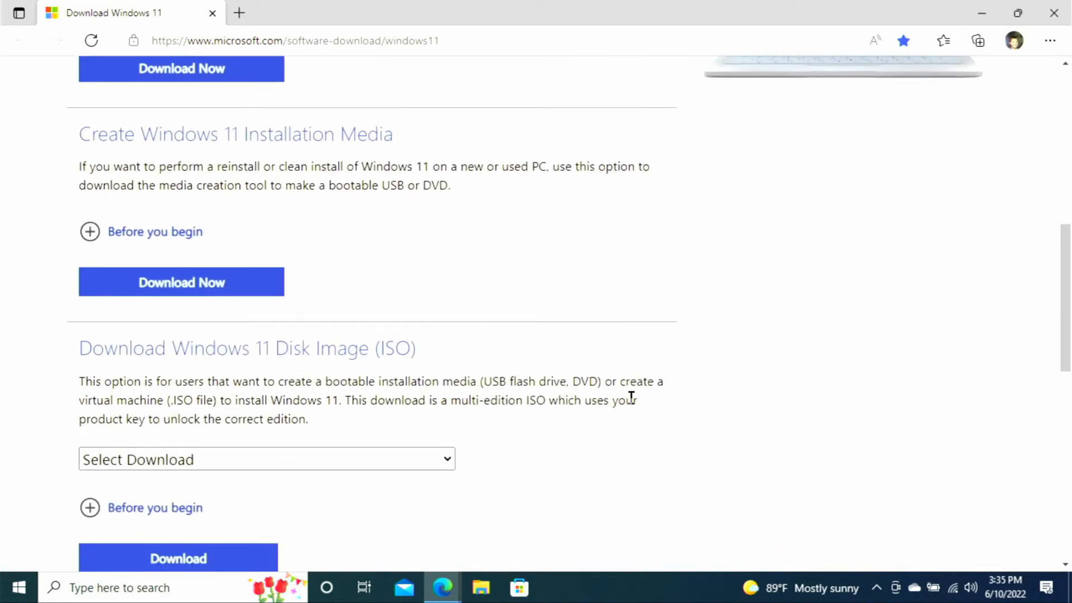
scroll("down", 3)
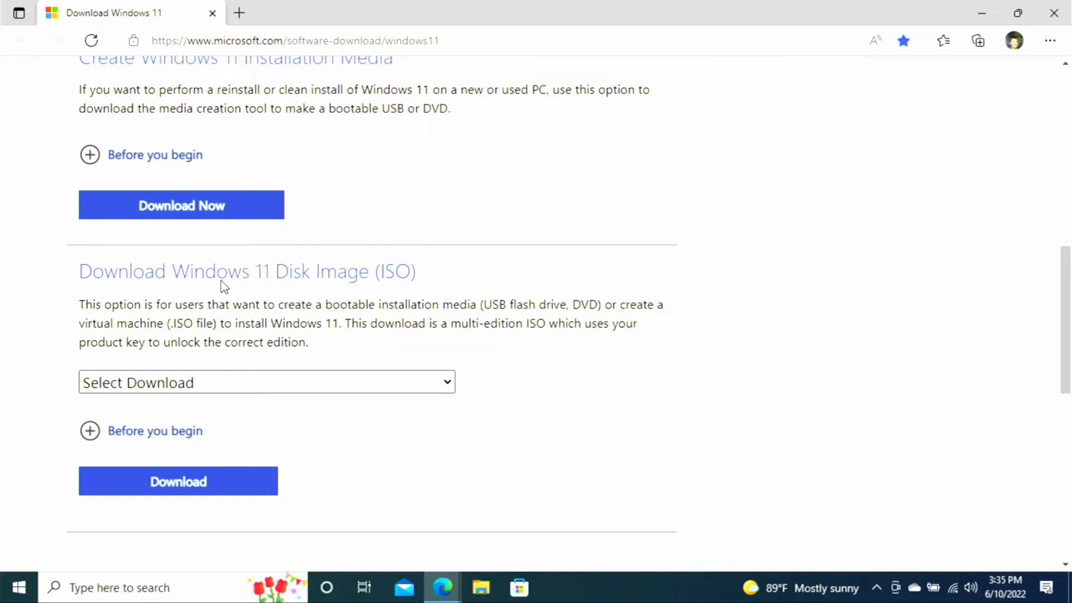
mouse_move(400, 297)
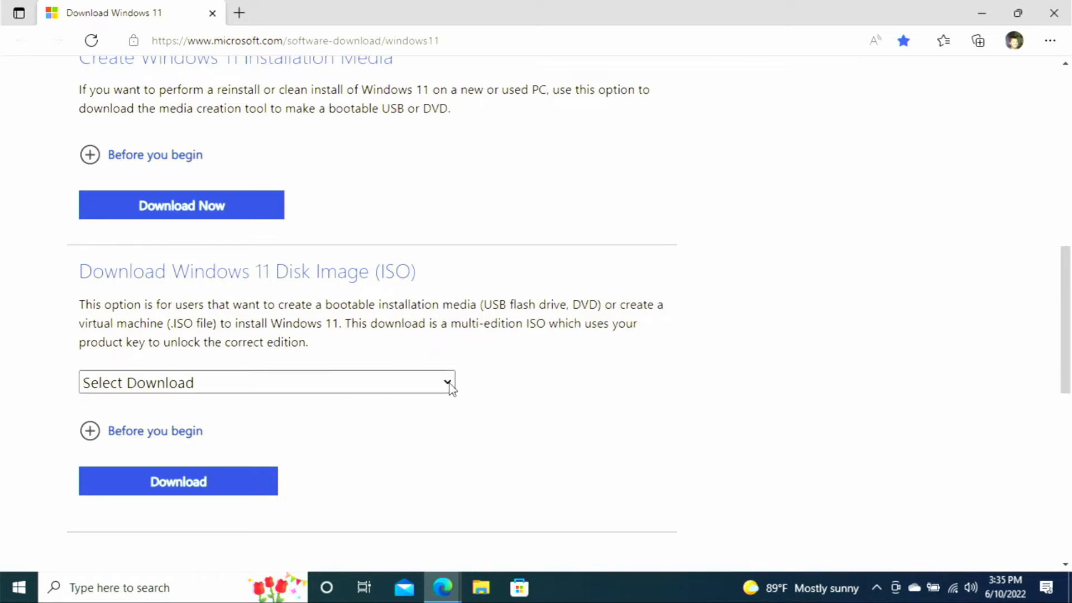
left_click(266, 382)
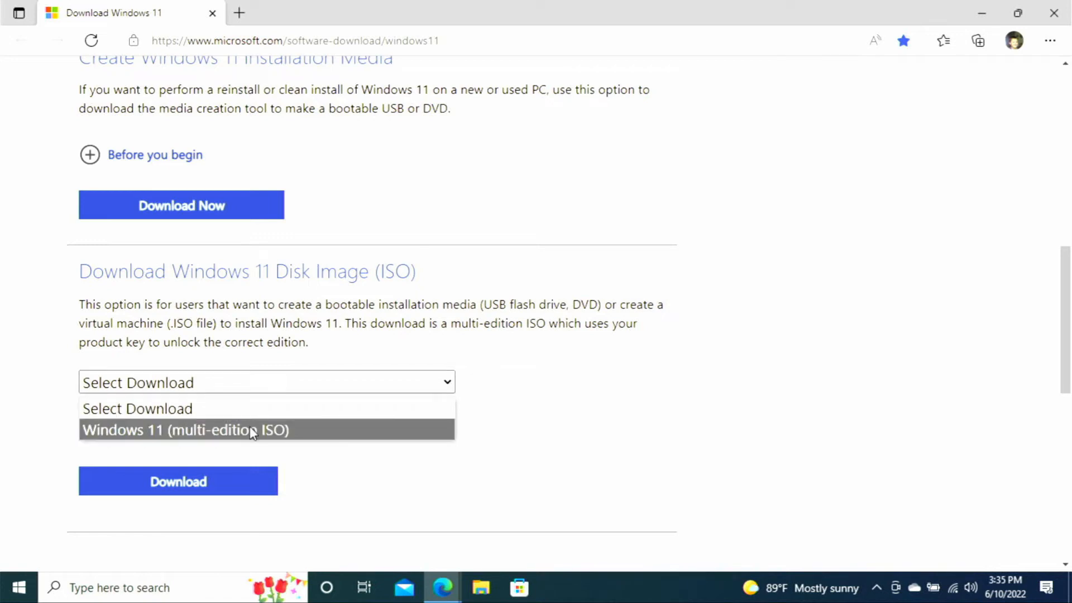
left_click(184, 428)
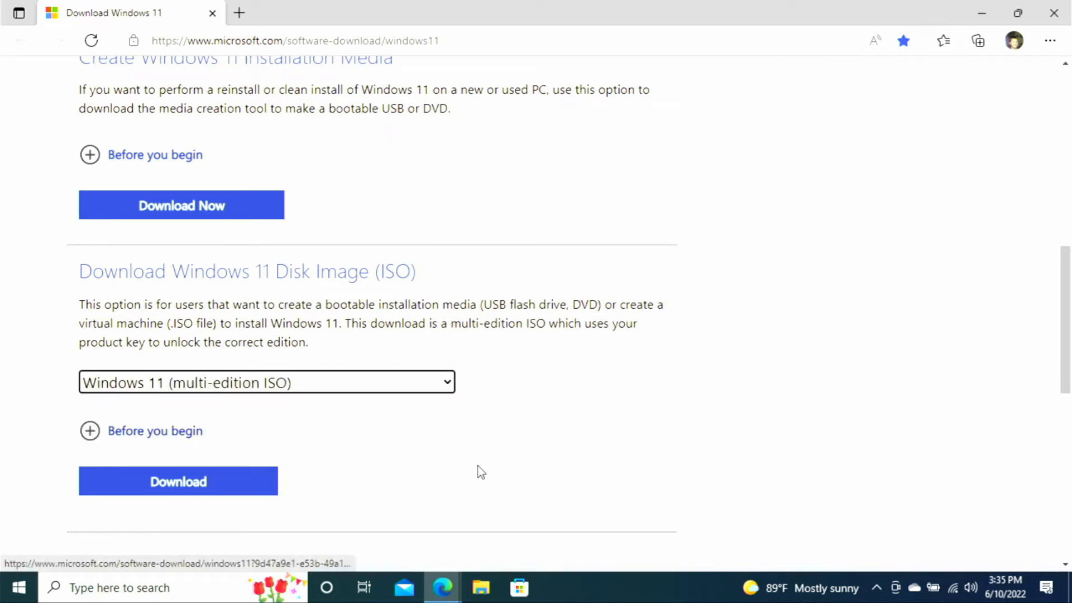
scroll("down", 3)
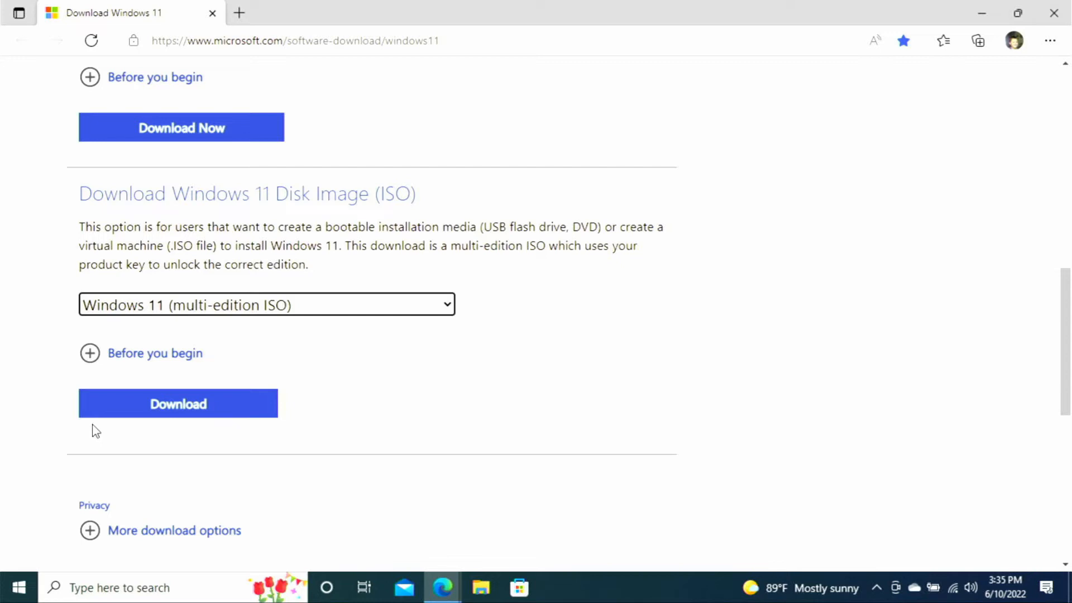
scroll("down", 3)
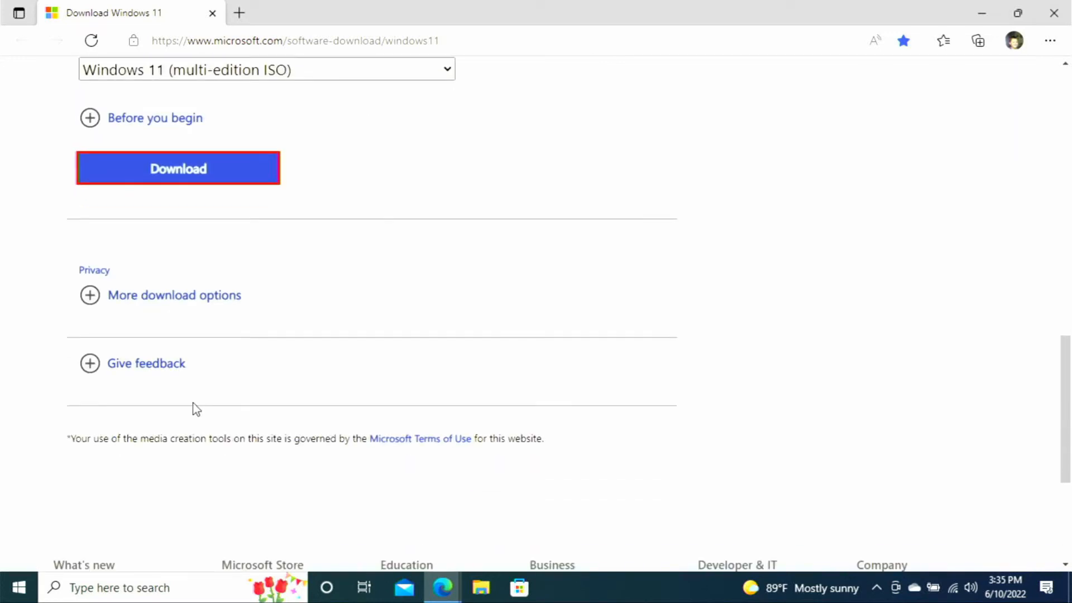
left_click(178, 169)
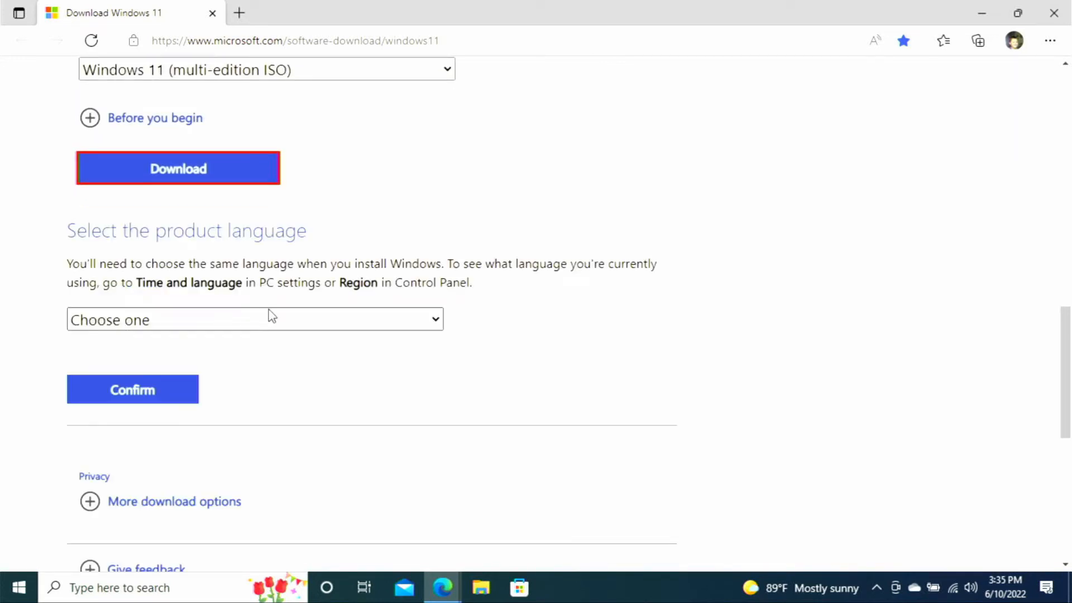
Choose English (United States) as the language and start the 64-bit ISO download
left_click(255, 320)
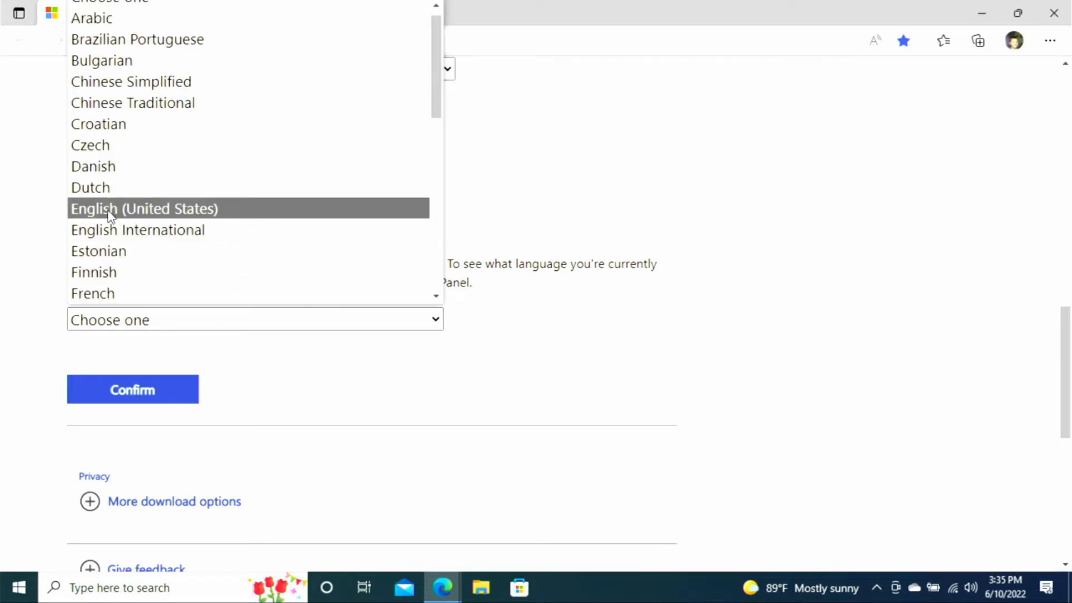
left_click(145, 209)
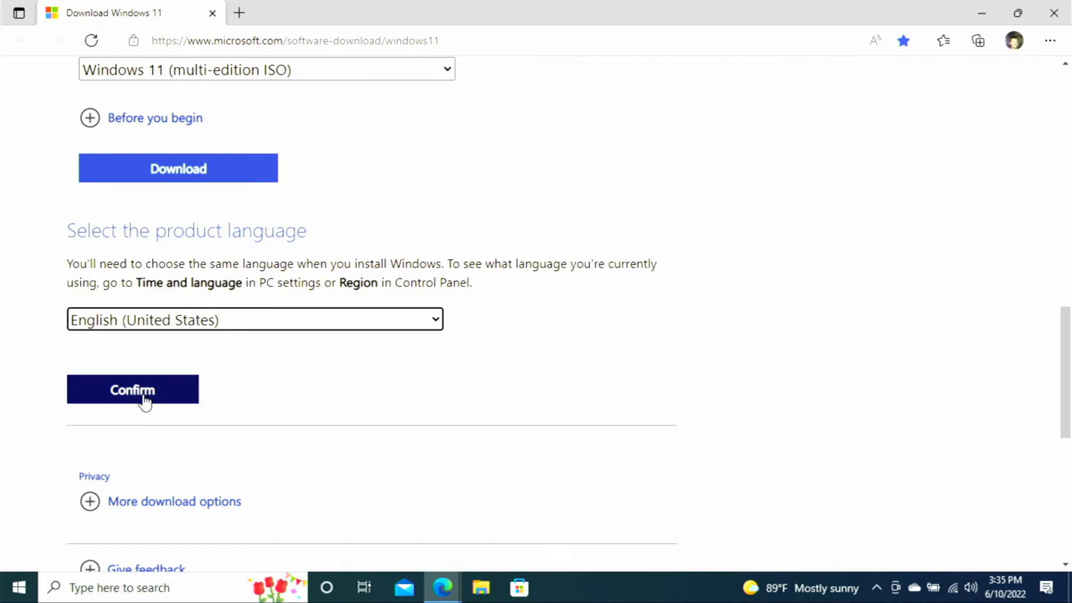
left_click(133, 389)
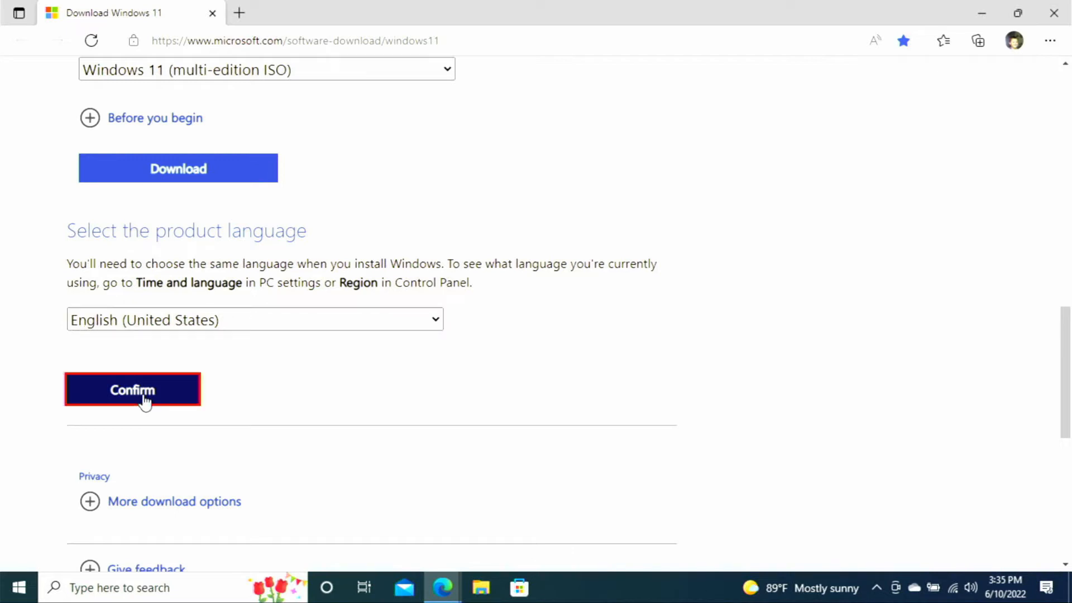
left_click(131, 389)
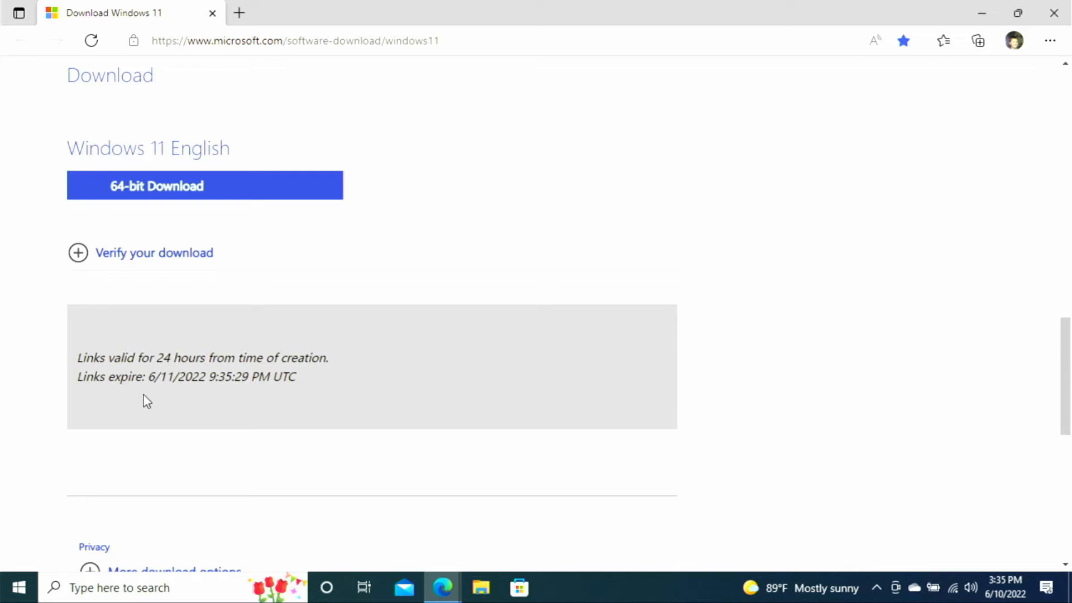
mouse_move(230, 225)
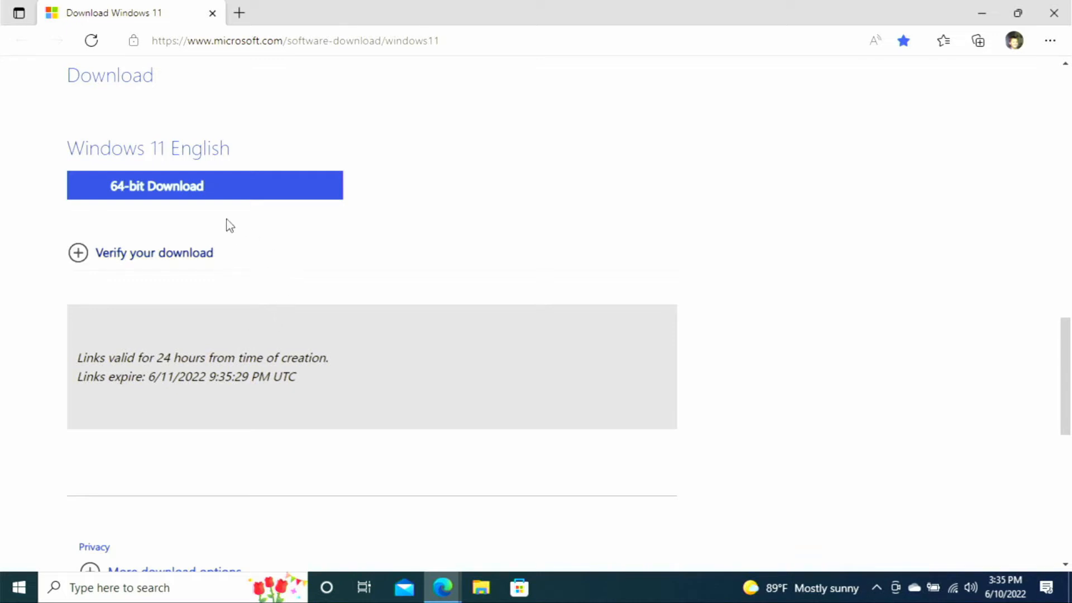
mouse_move(291, 196)
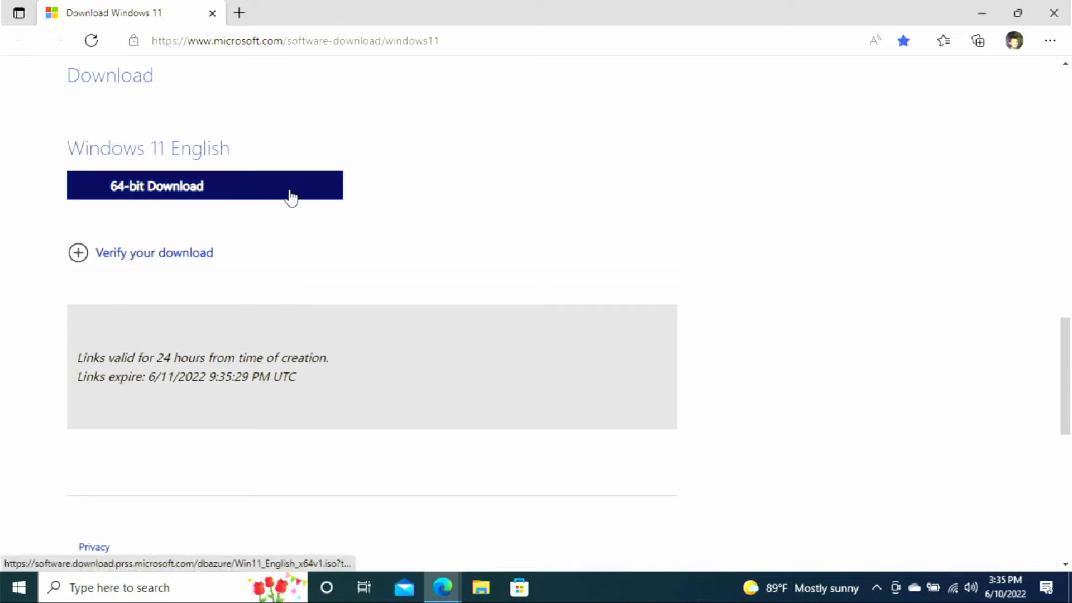
left_click(204, 185)
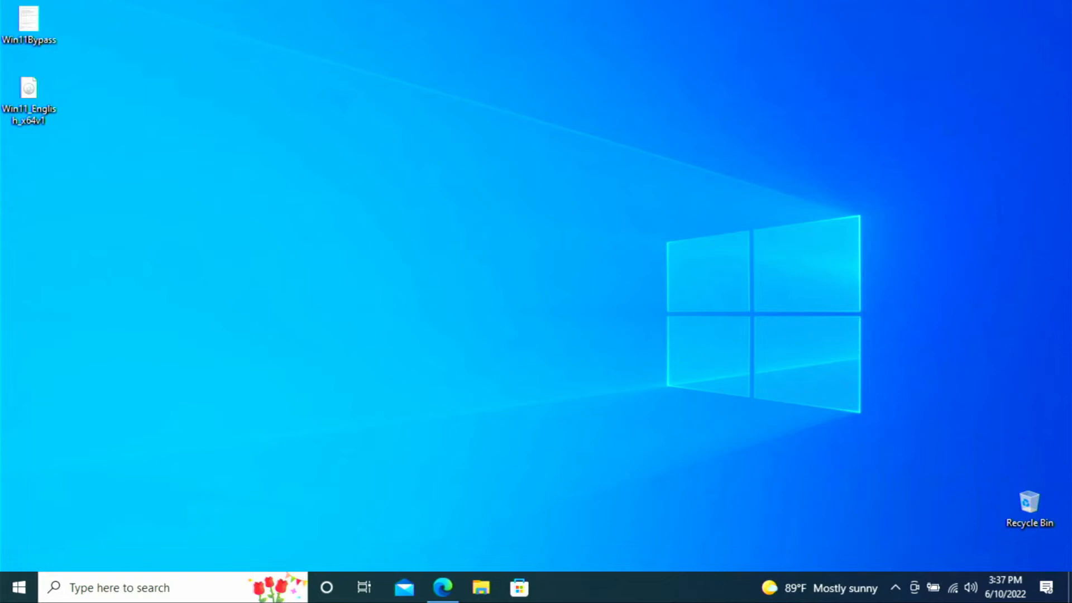
mouse_move(207, 227)
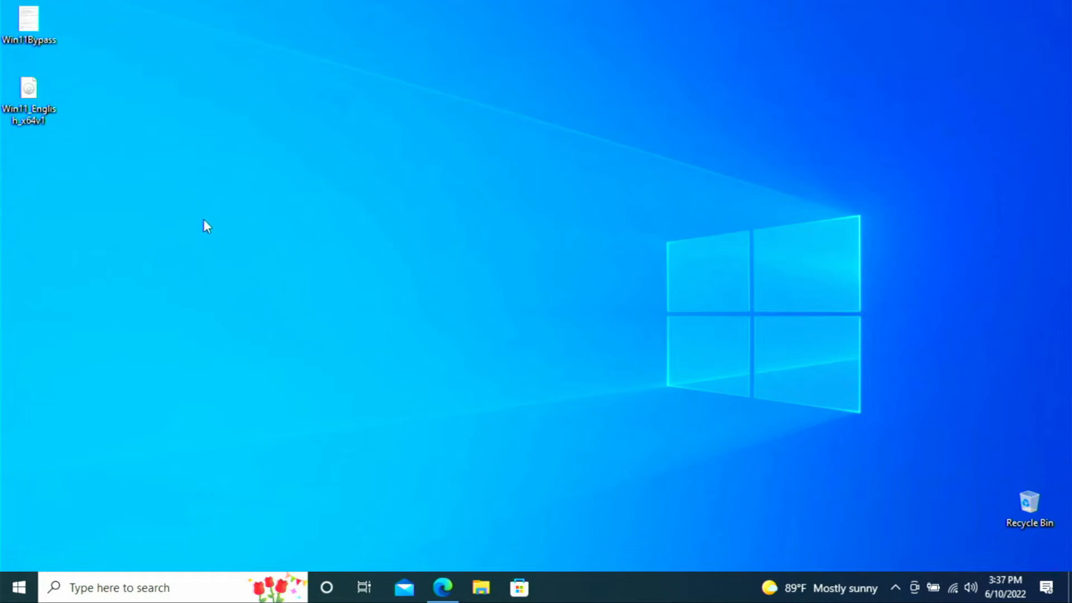
Let the Skip TPM Check bypass script report installed and dismiss its console window
left_click(29, 24)
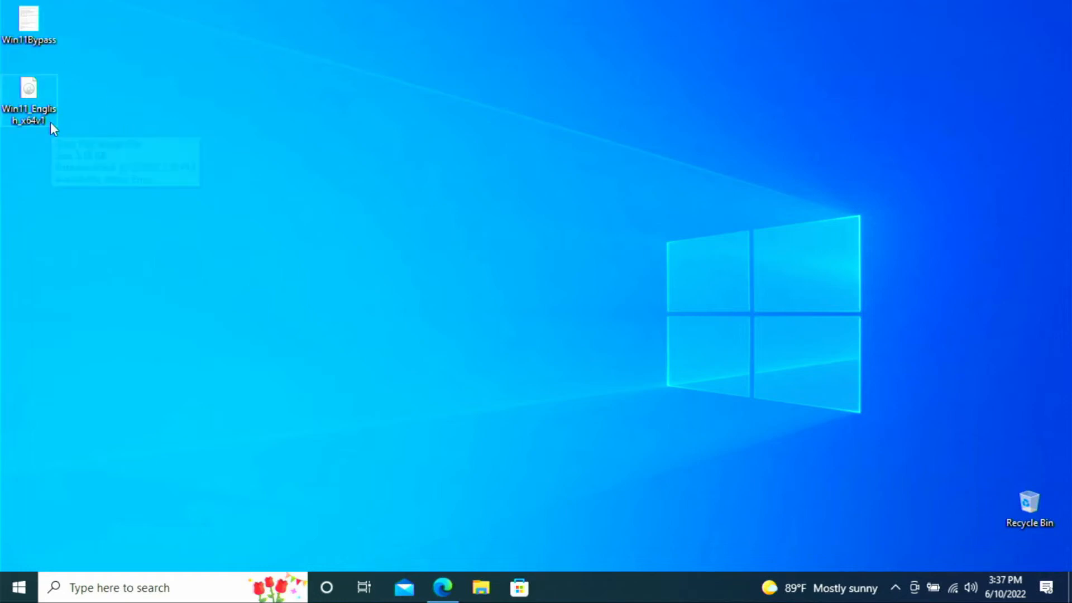
mouse_move(212, 130)
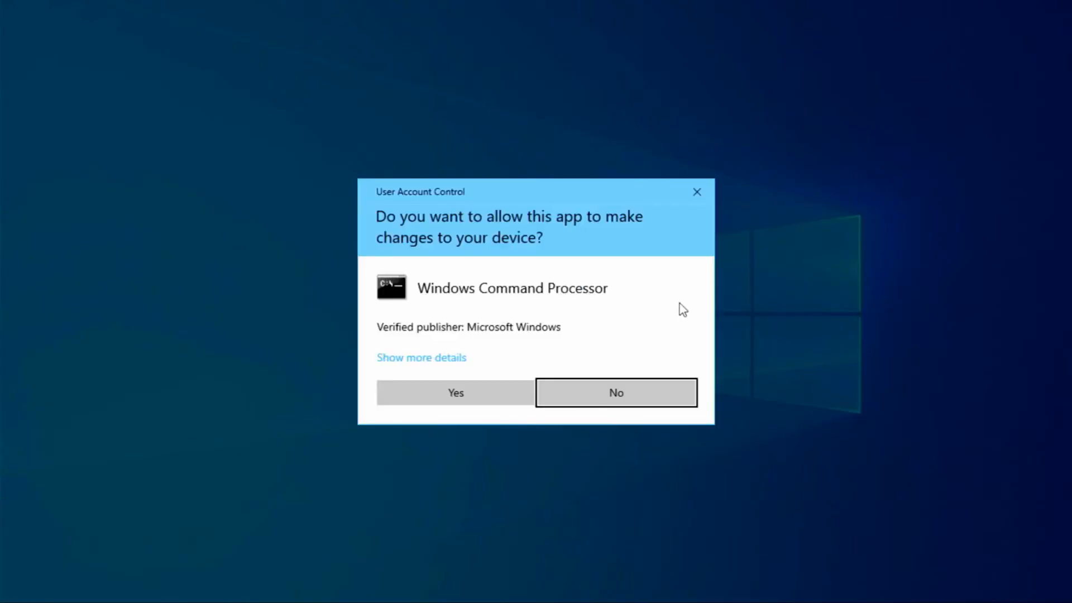
mouse_move(581, 344)
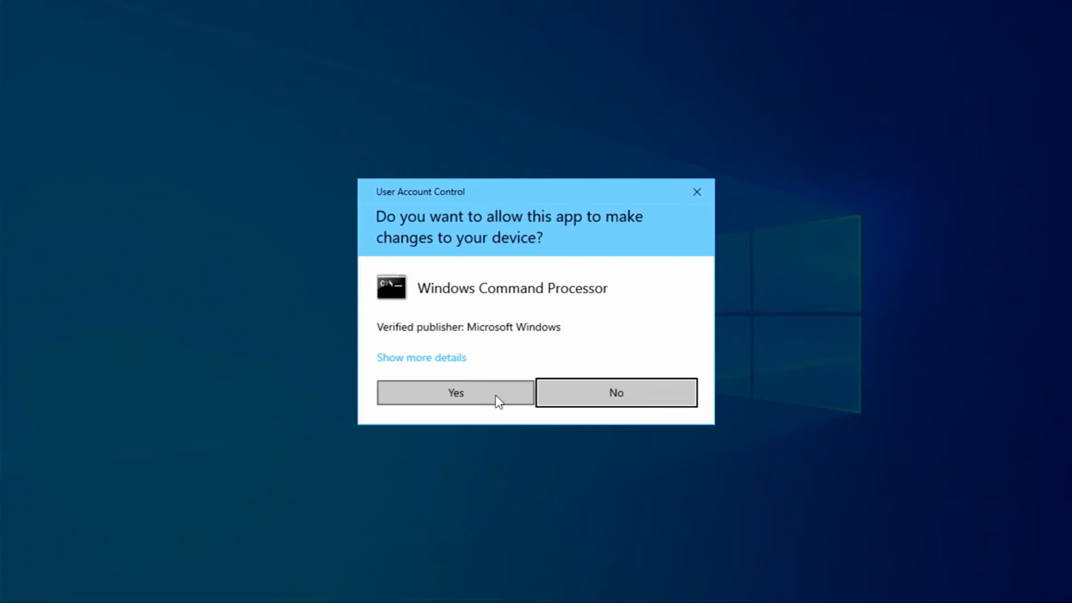
left_click(456, 392)
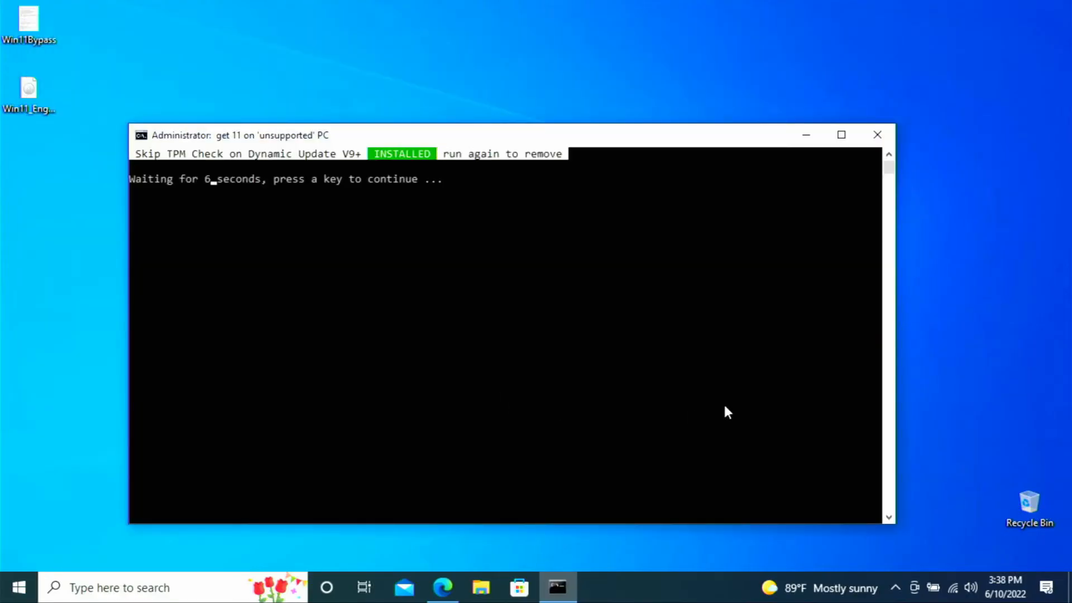
mouse_move(892, 354)
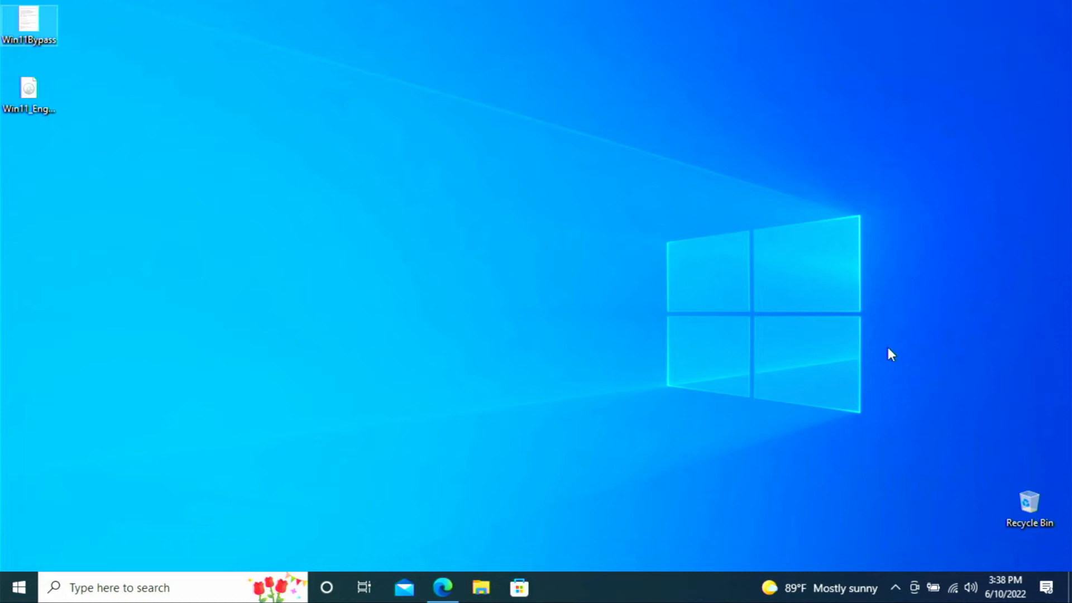
mouse_move(611, 328)
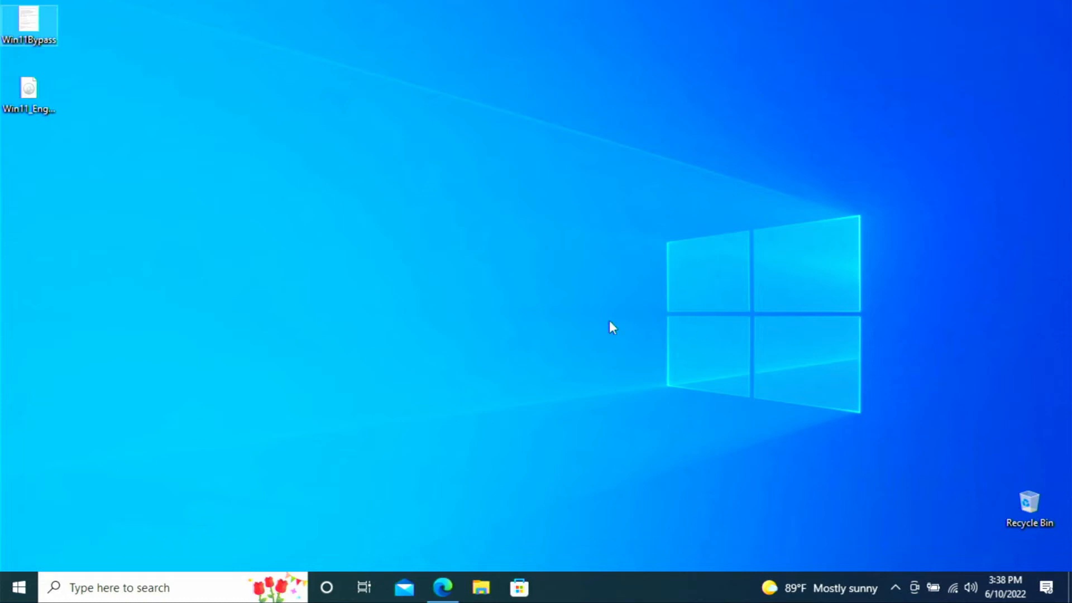
Mount the Win11 ISO from the desktop, approve the warnings, and launch setup from the DVD drive
left_click(29, 89)
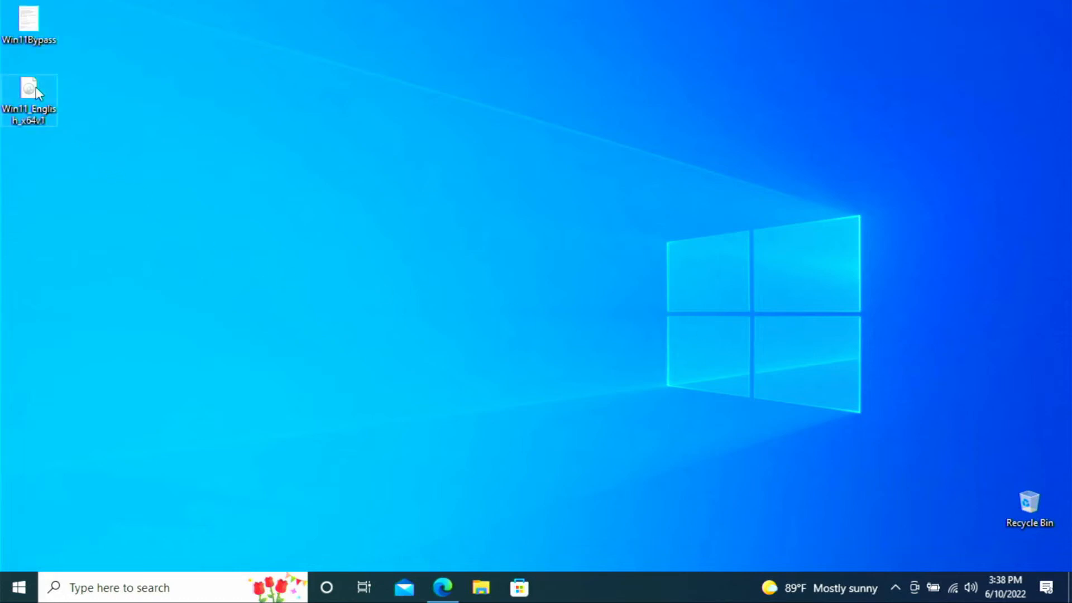
double_click(29, 101)
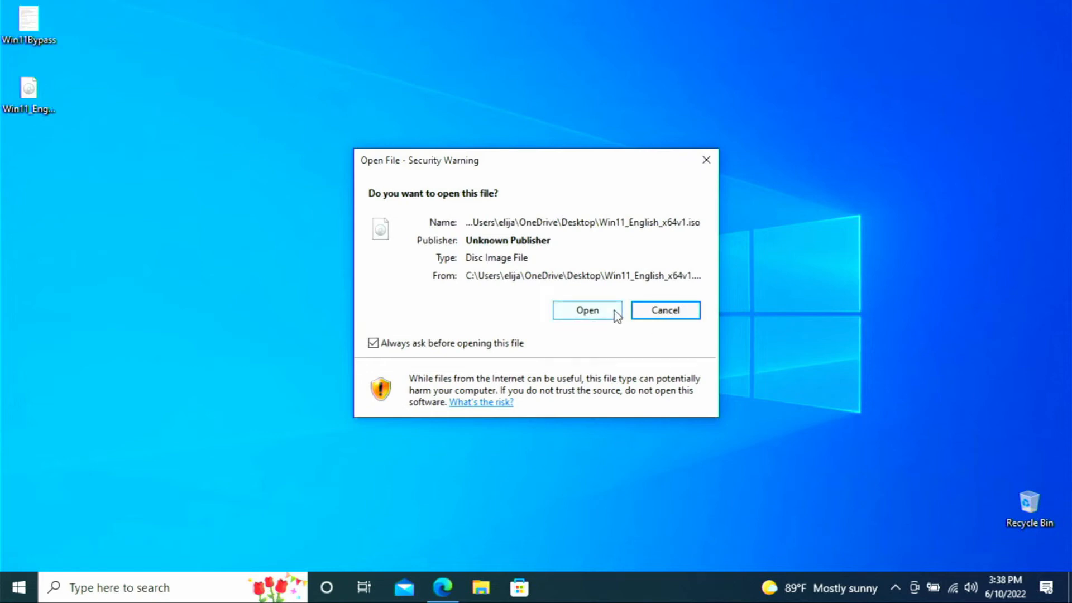
left_click(586, 310)
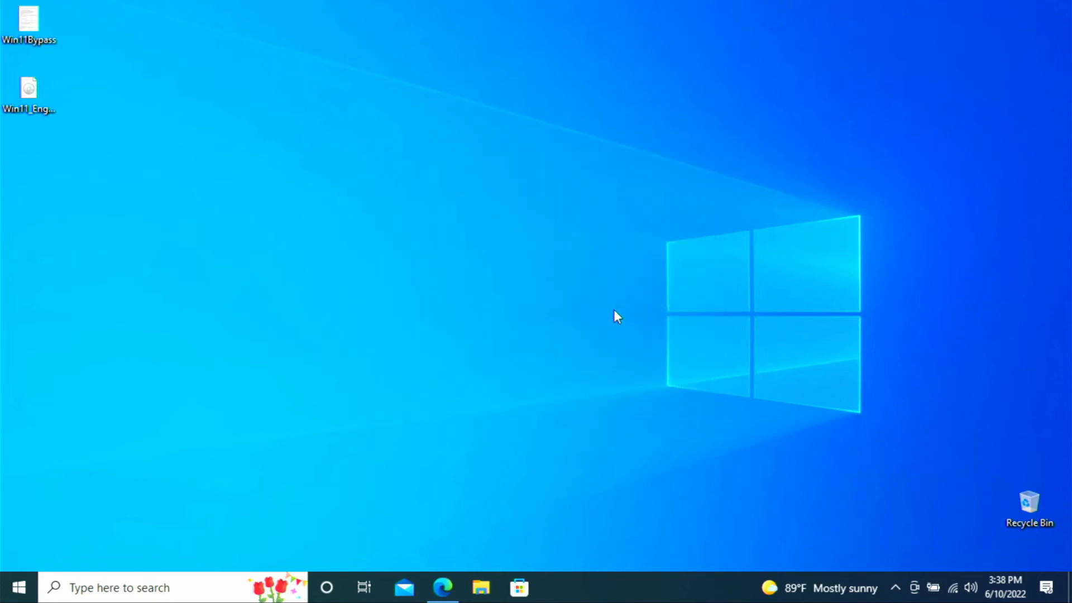
left_click(480, 588)
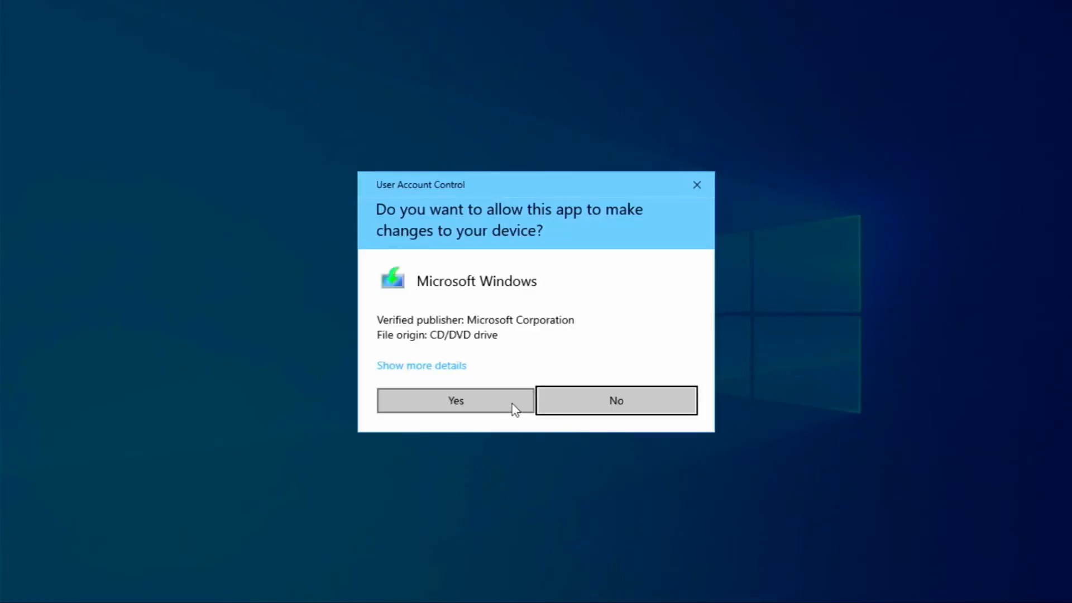
left_click(456, 400)
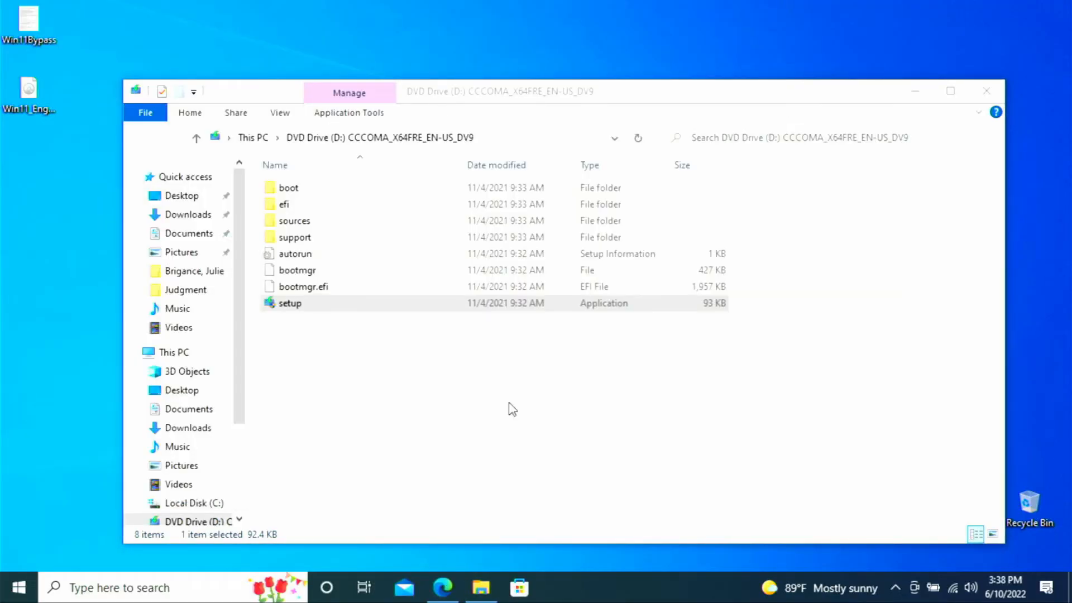
double_click(289, 303)
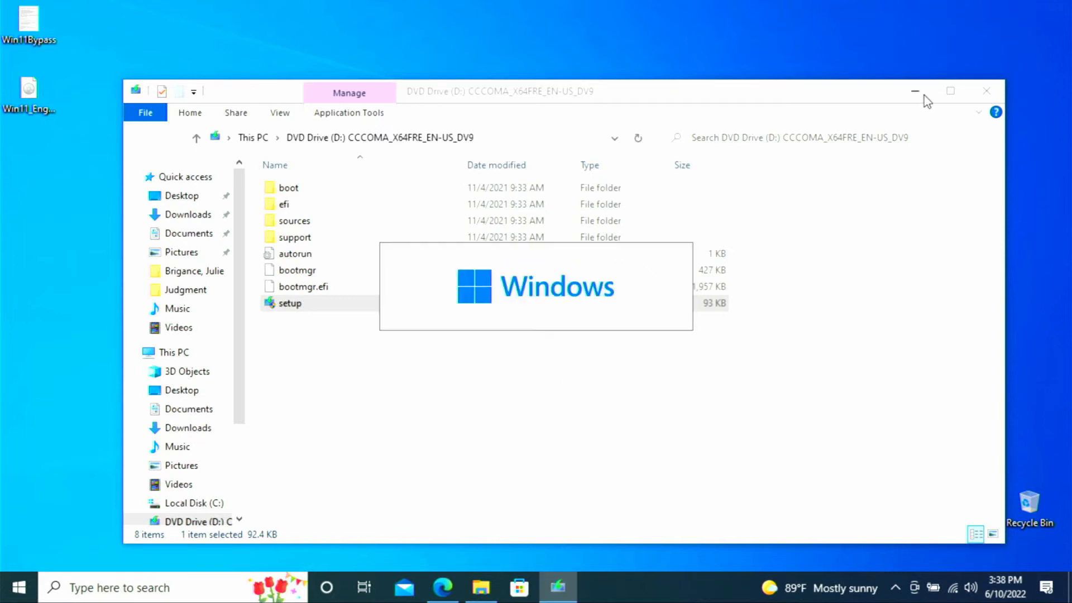
double_click(289, 303)
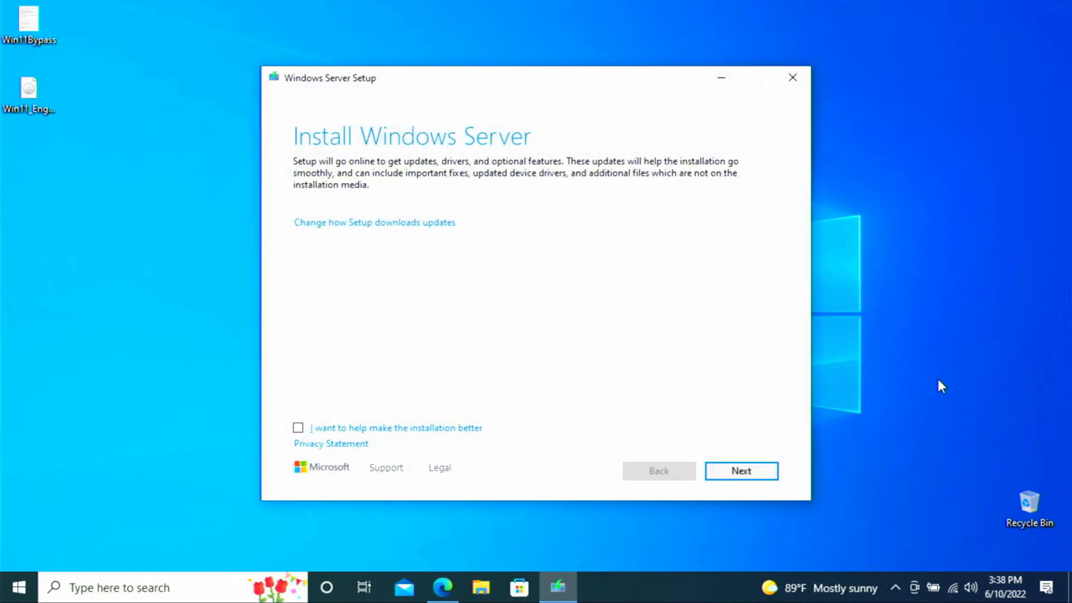
mouse_move(591, 162)
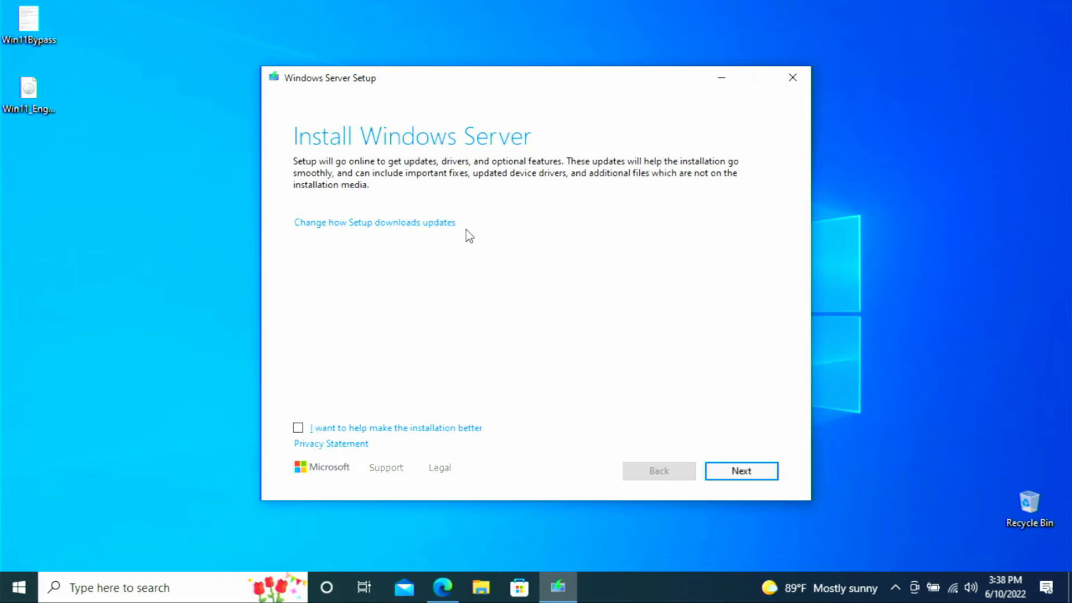
mouse_move(406, 446)
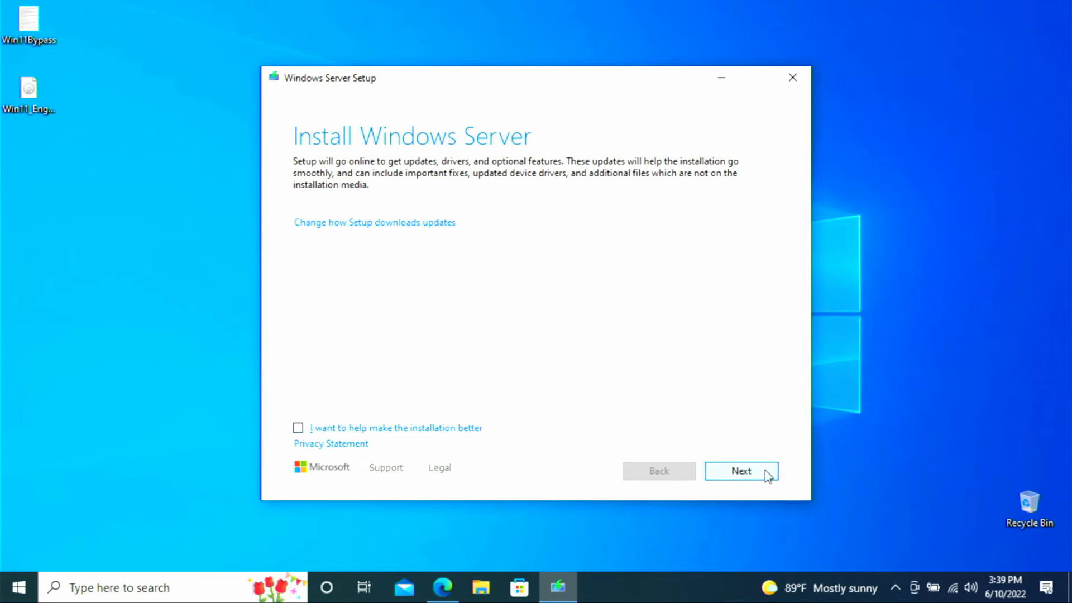
Proceed past update options, accept the license terms, and continue keeping files, settings, and apps
left_click(742, 470)
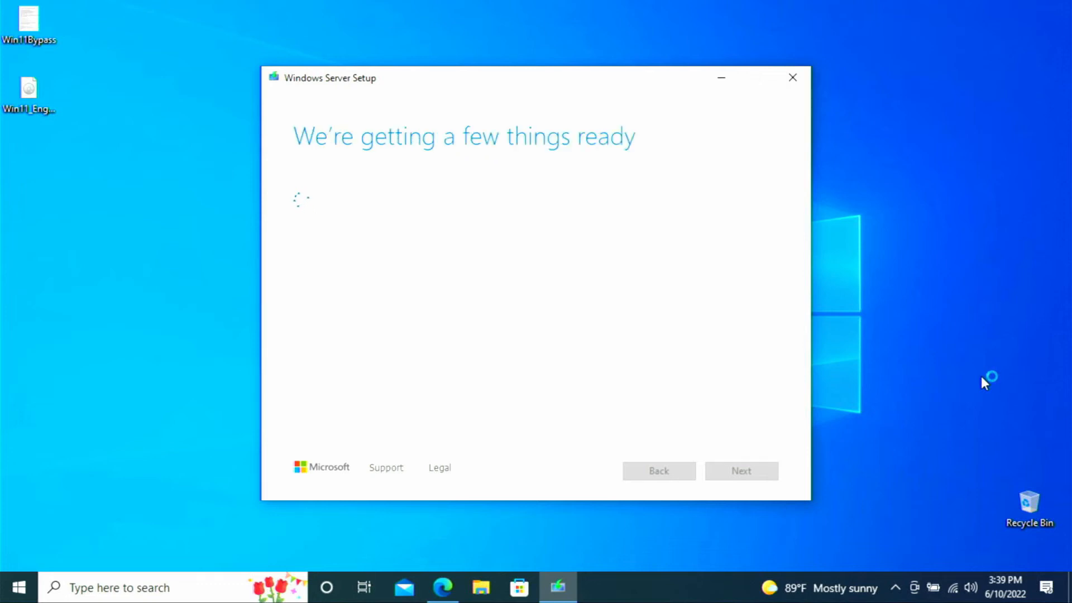
mouse_move(985, 382)
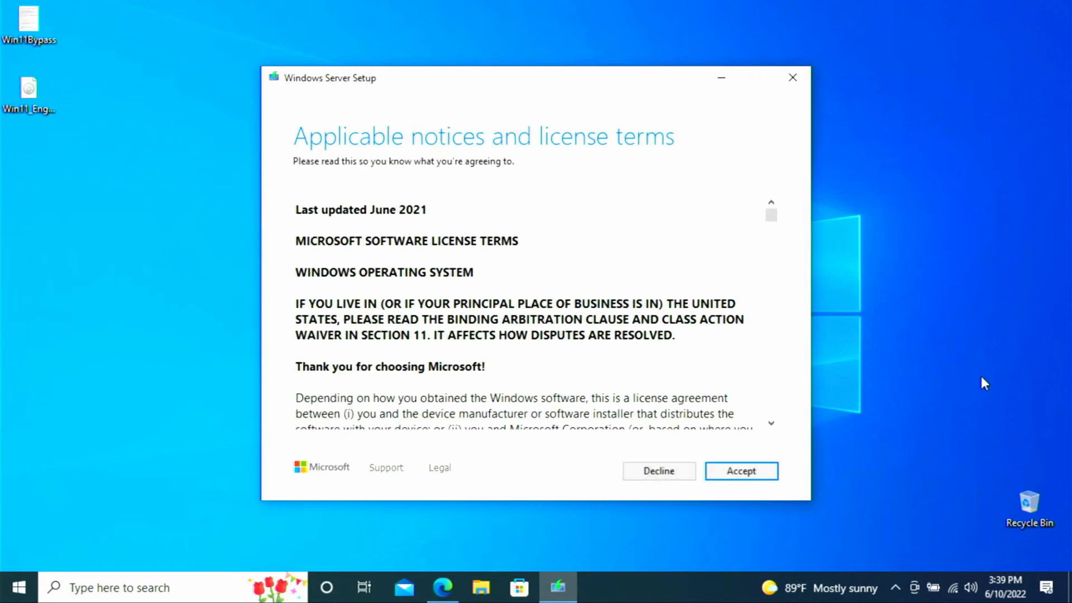
mouse_move(741, 471)
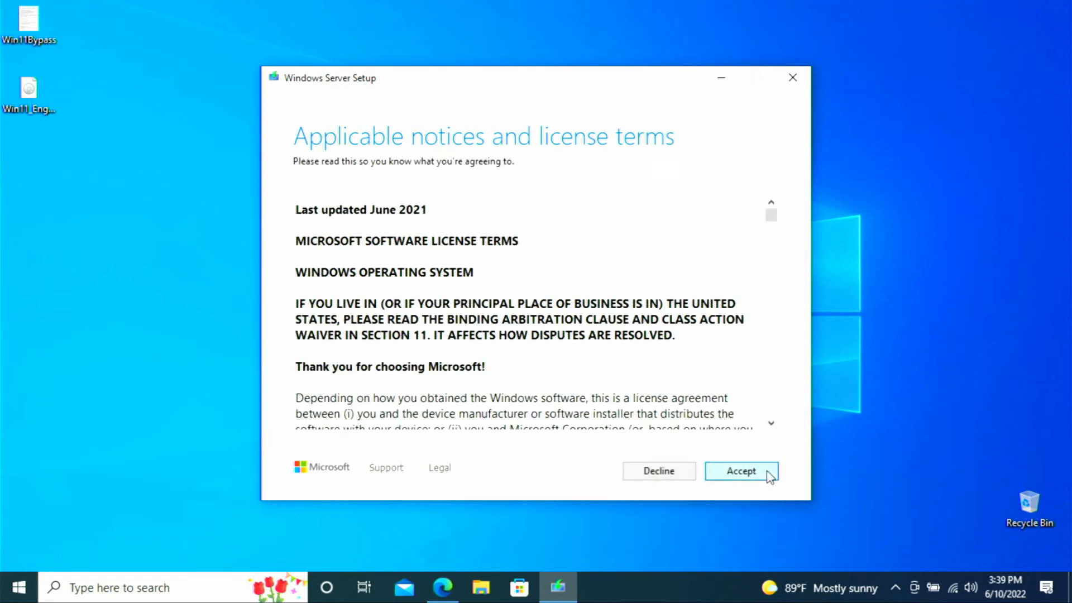
left_click(740, 471)
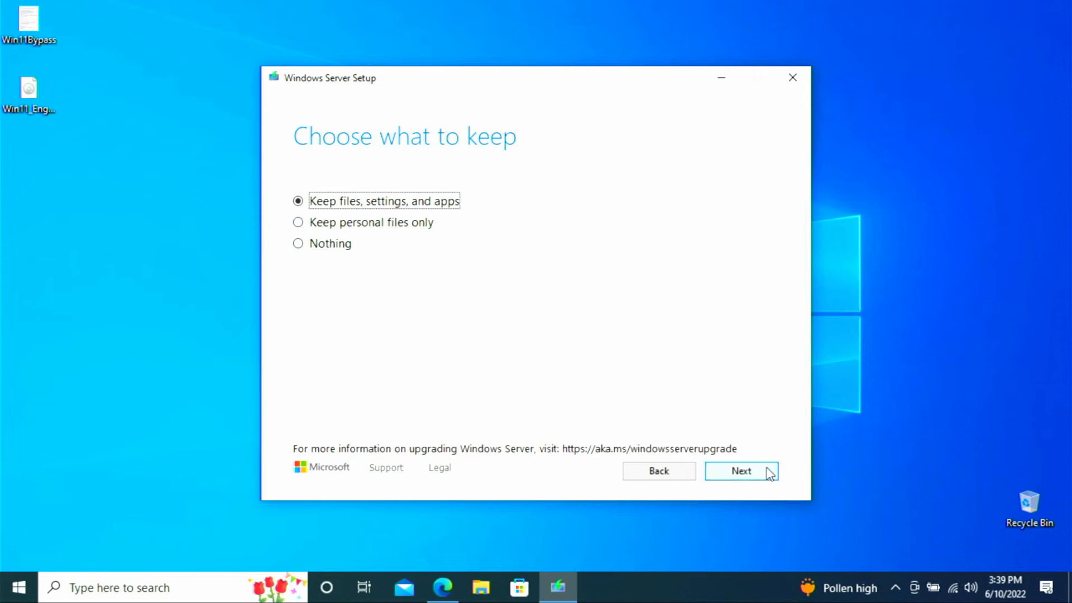
left_click(741, 472)
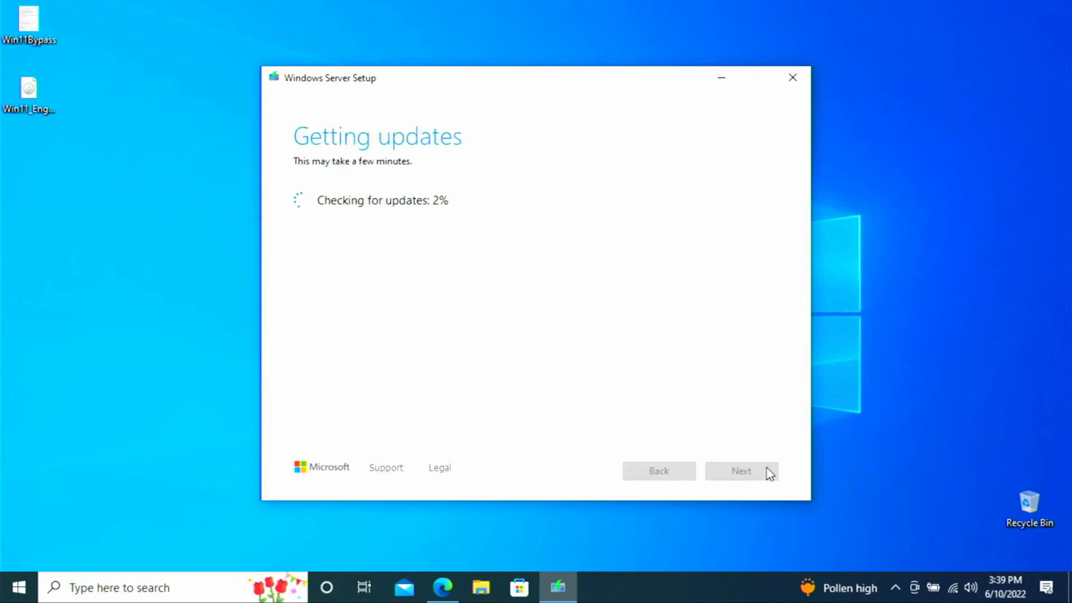
mouse_move(895, 359)
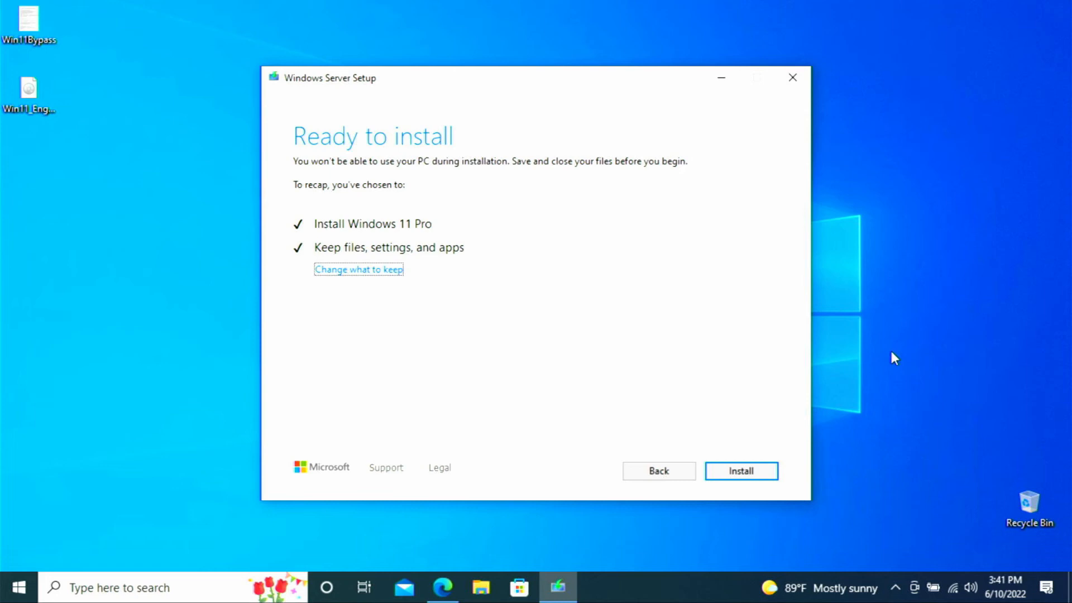
mouse_move(820, 308)
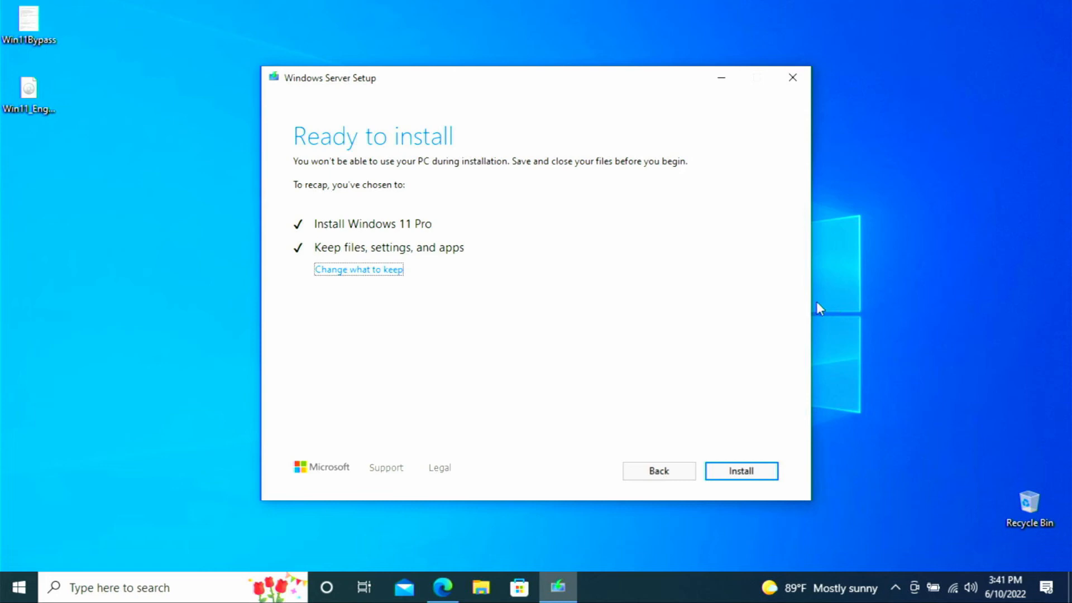
mouse_move(491, 256)
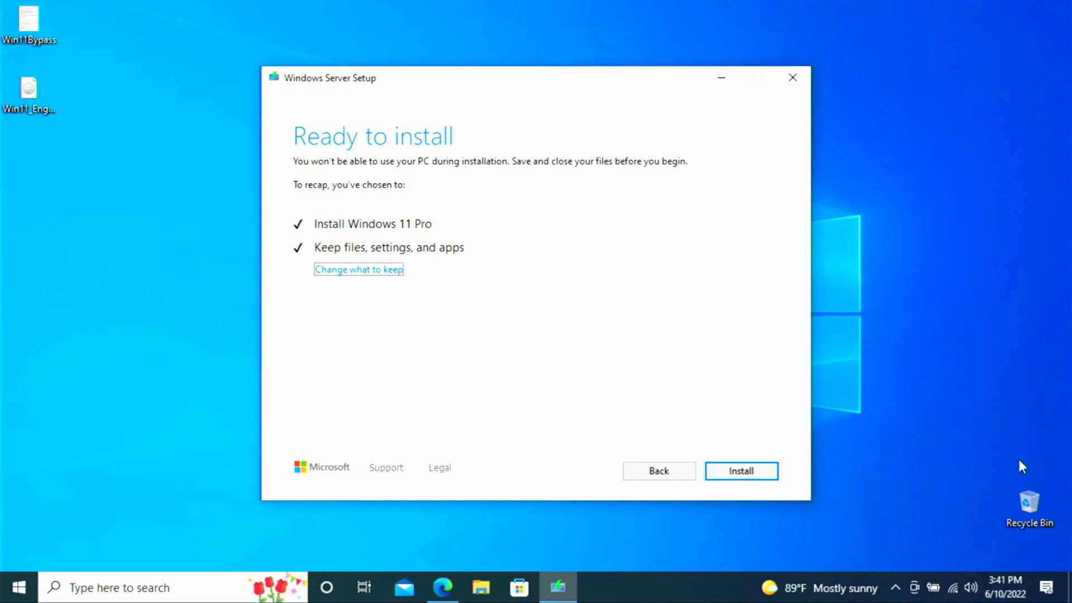
mouse_move(901, 460)
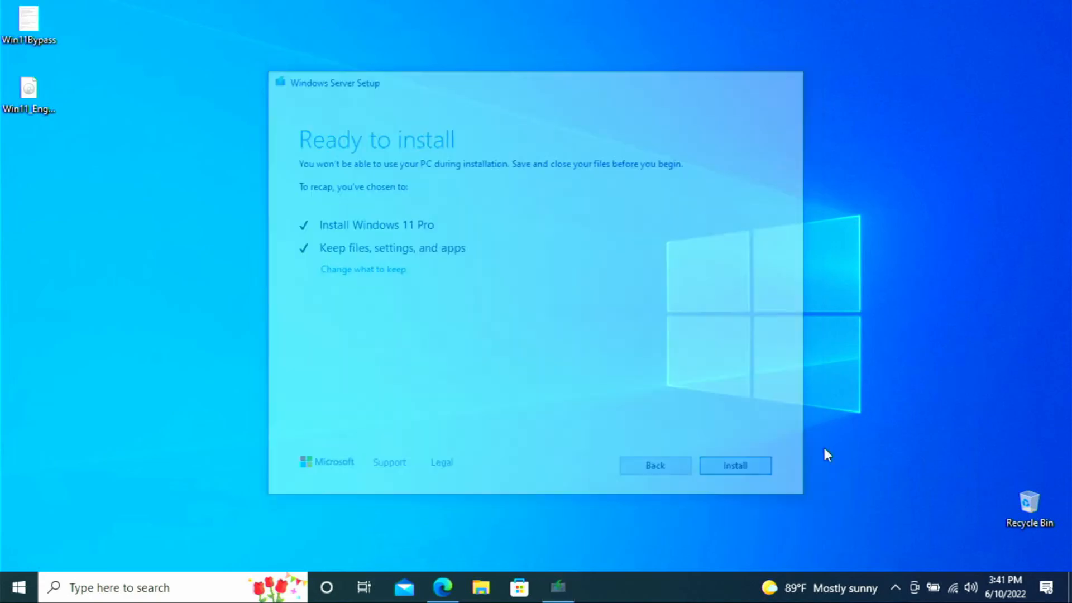
Confirm Install on the Ready to install page to begin the Windows 11 Pro upgrade
left_click(735, 465)
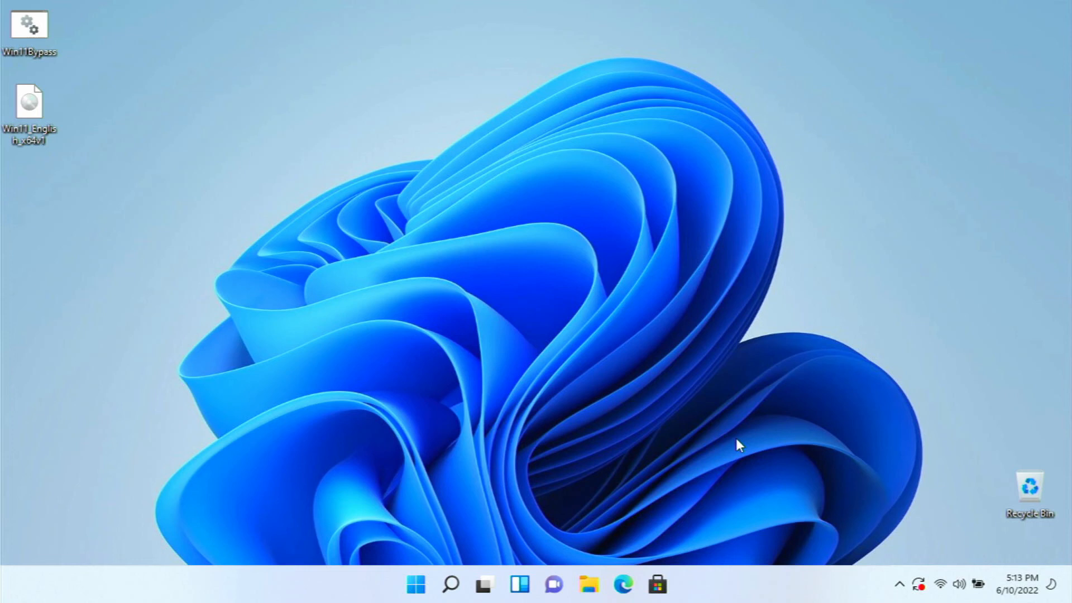
mouse_move(658, 584)
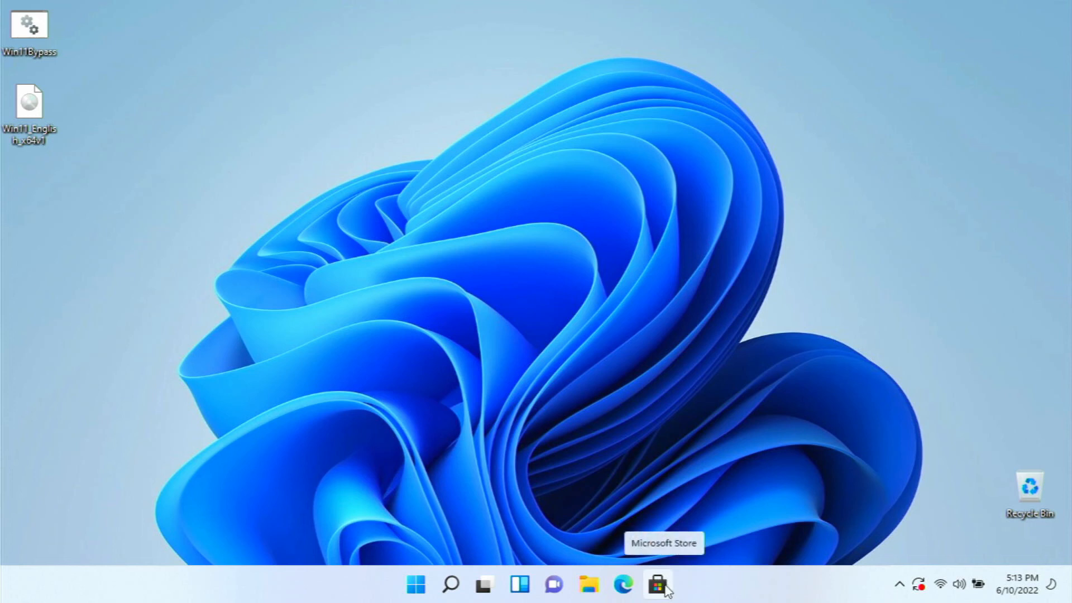
From Microsoft Store's Downloads and updates page, run Get updates for the installed apps
left_click(656, 584)
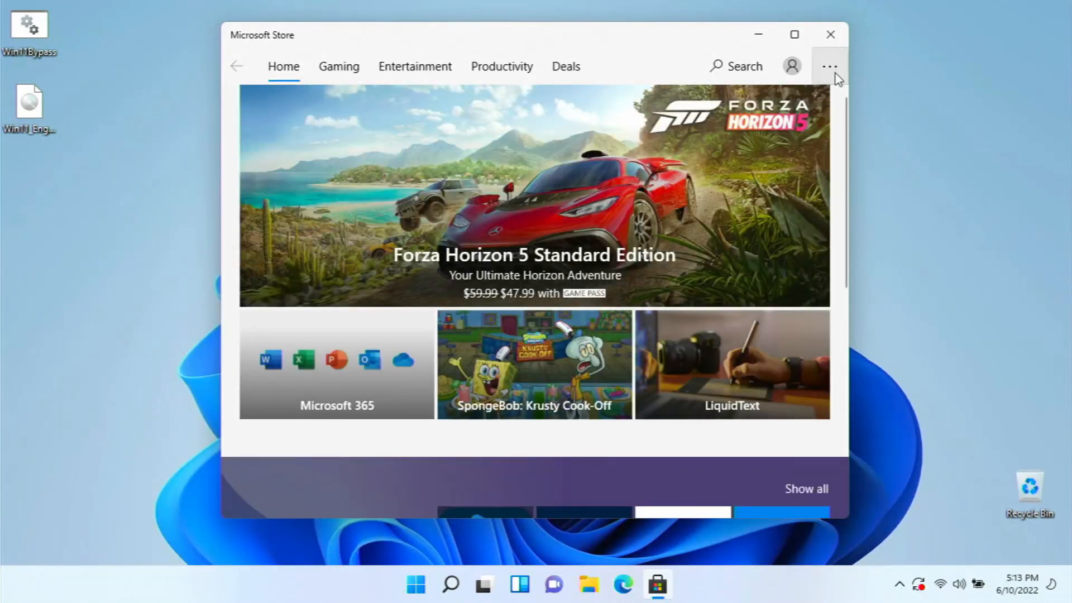
left_click(830, 65)
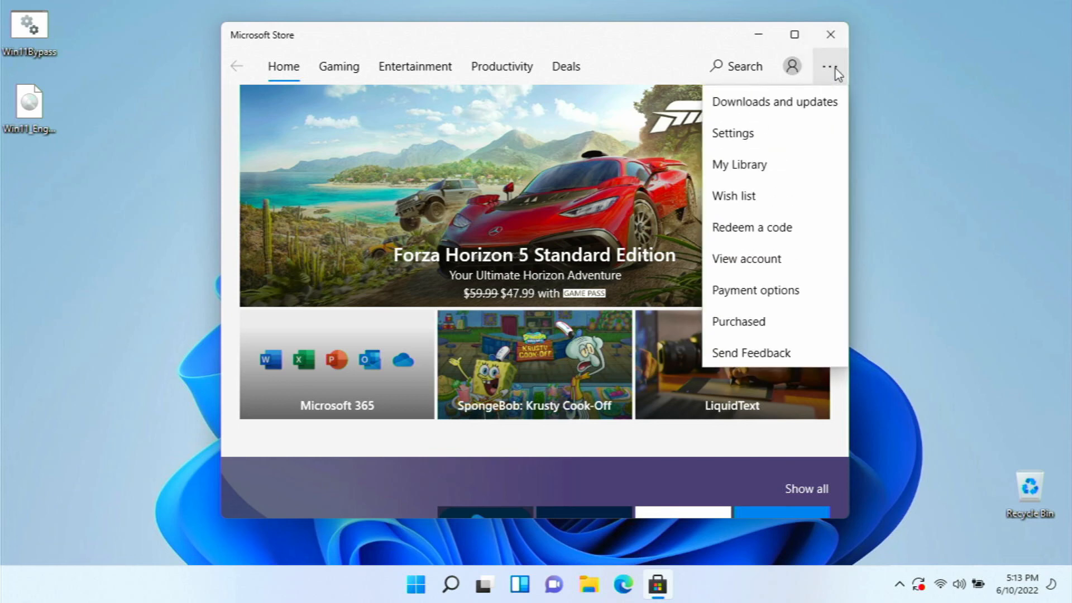
mouse_move(792, 113)
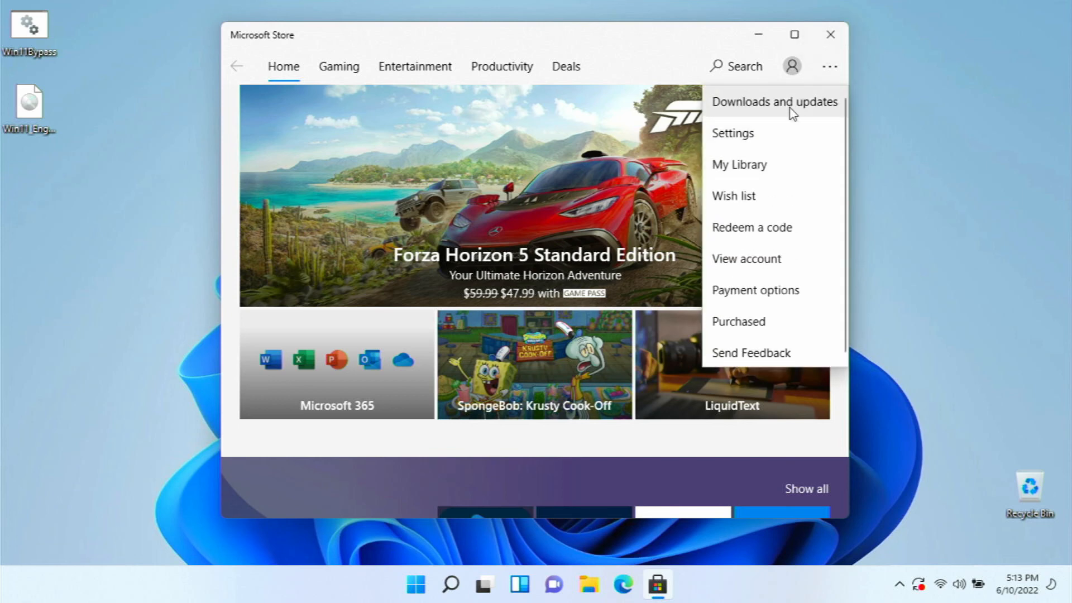
left_click(775, 102)
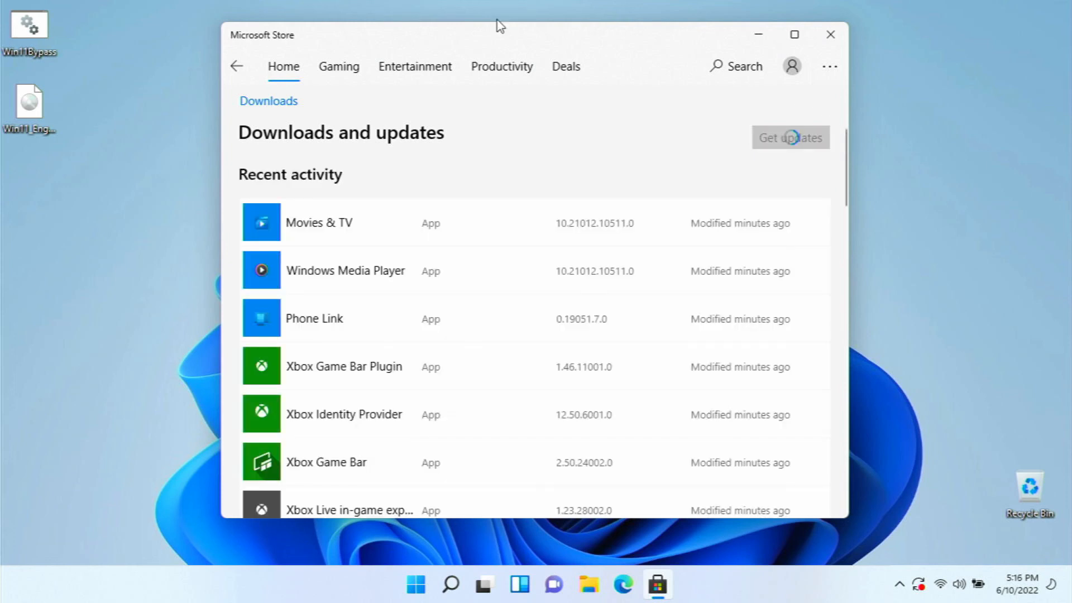
left_click(791, 137)
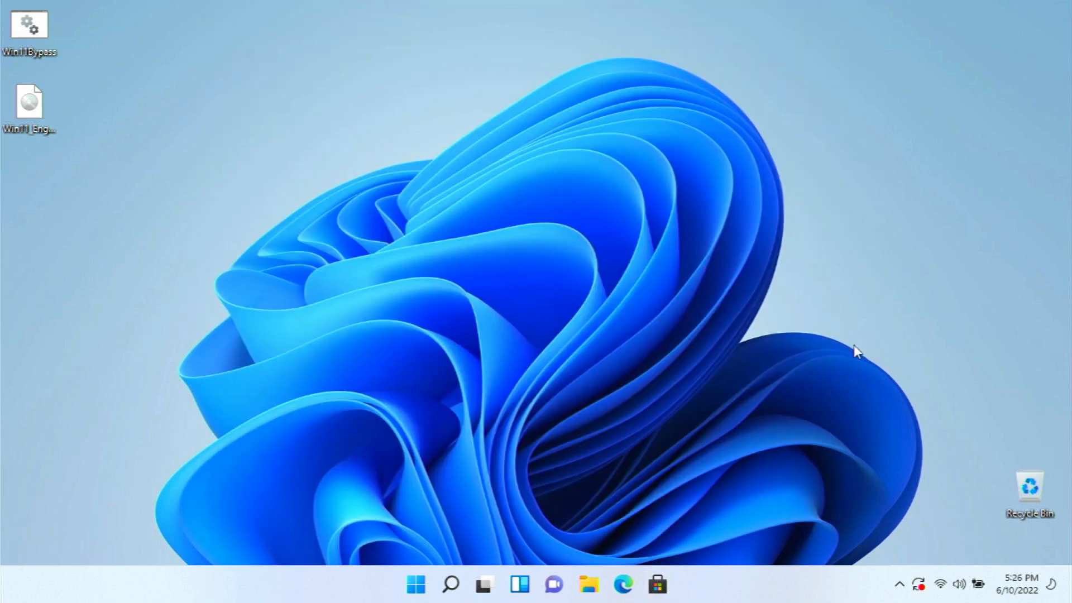
In Windows Update, start Download now for the pending security and cumulative updates
left_click(674, 584)
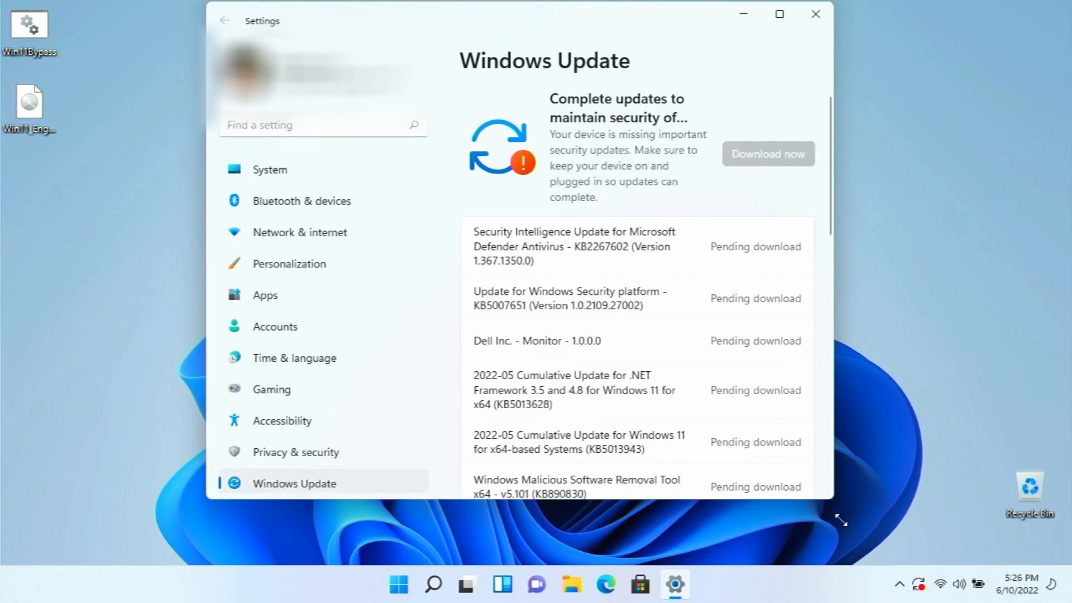
left_click(767, 153)
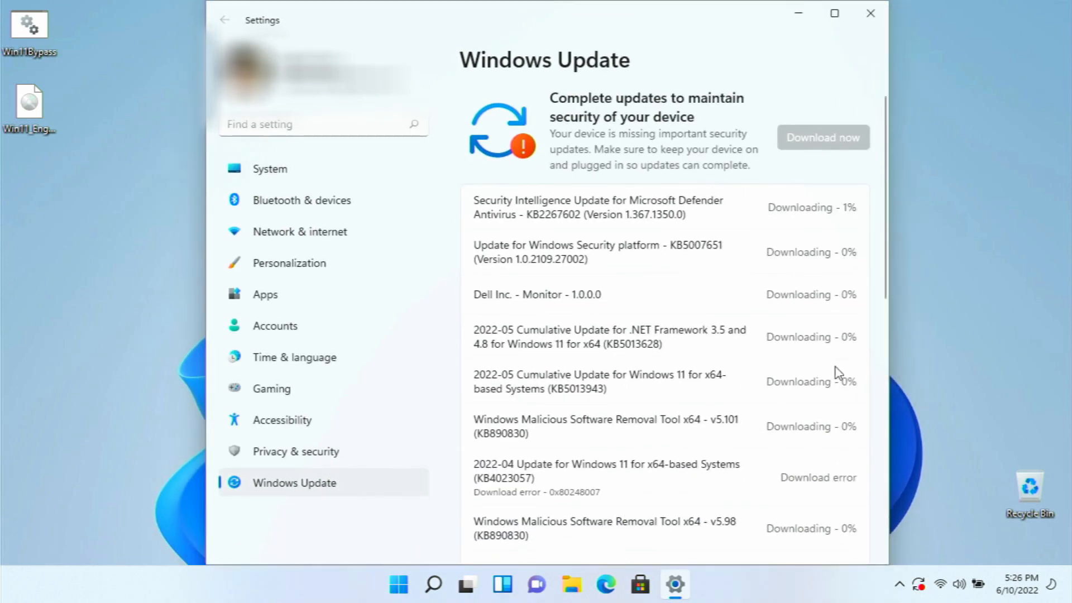